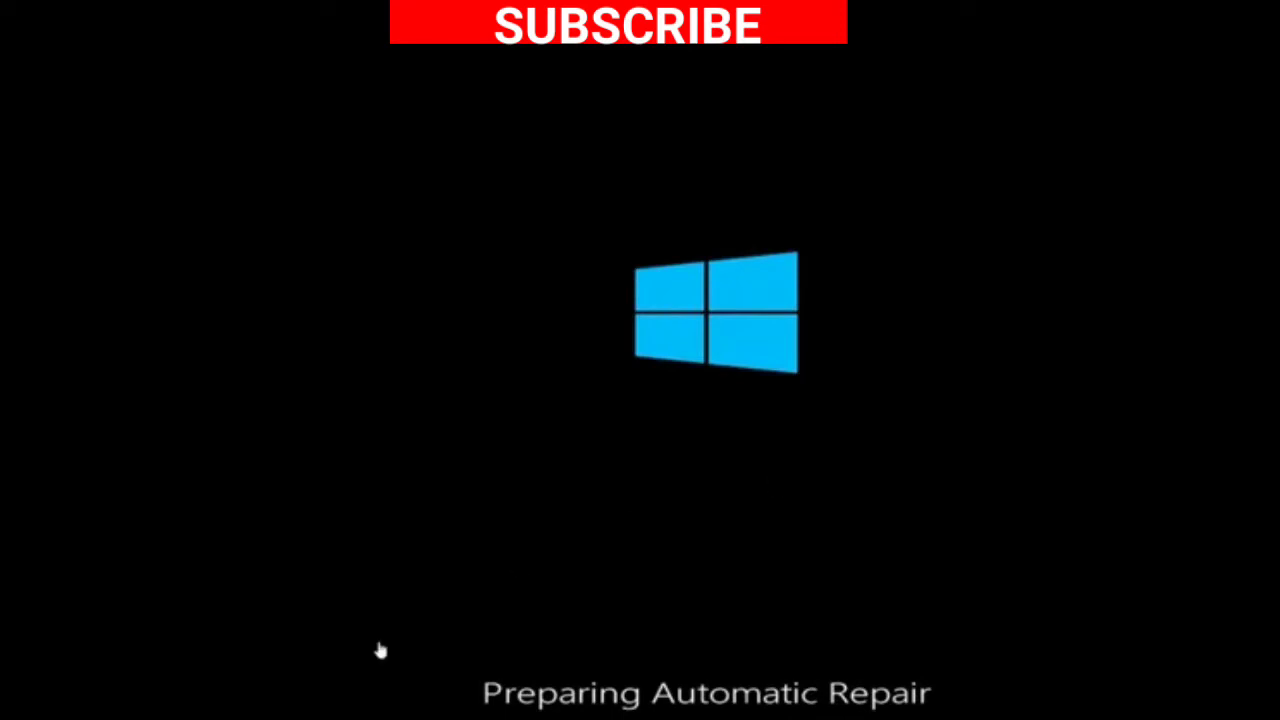
pyautogui.moveTo(616, 504)
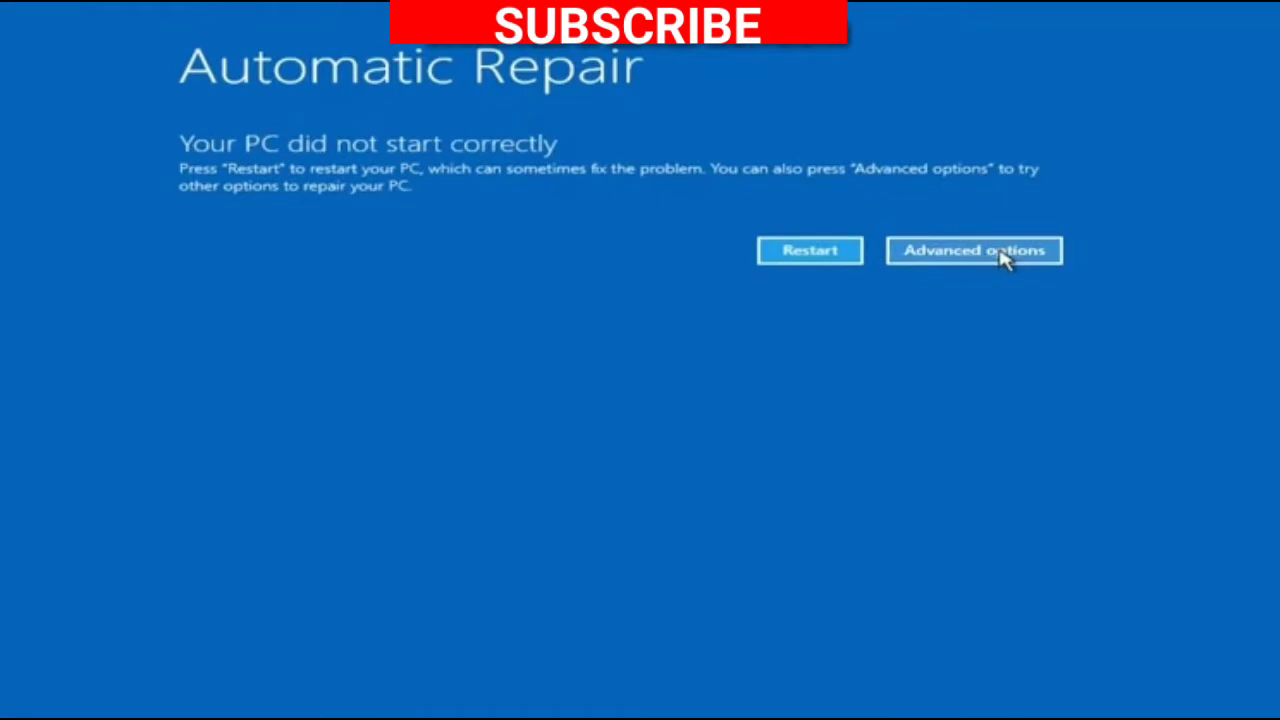
# - Navigate Troubleshoot > Advanced options and launch the recovery Command Prompt
pyautogui.click(972, 250)
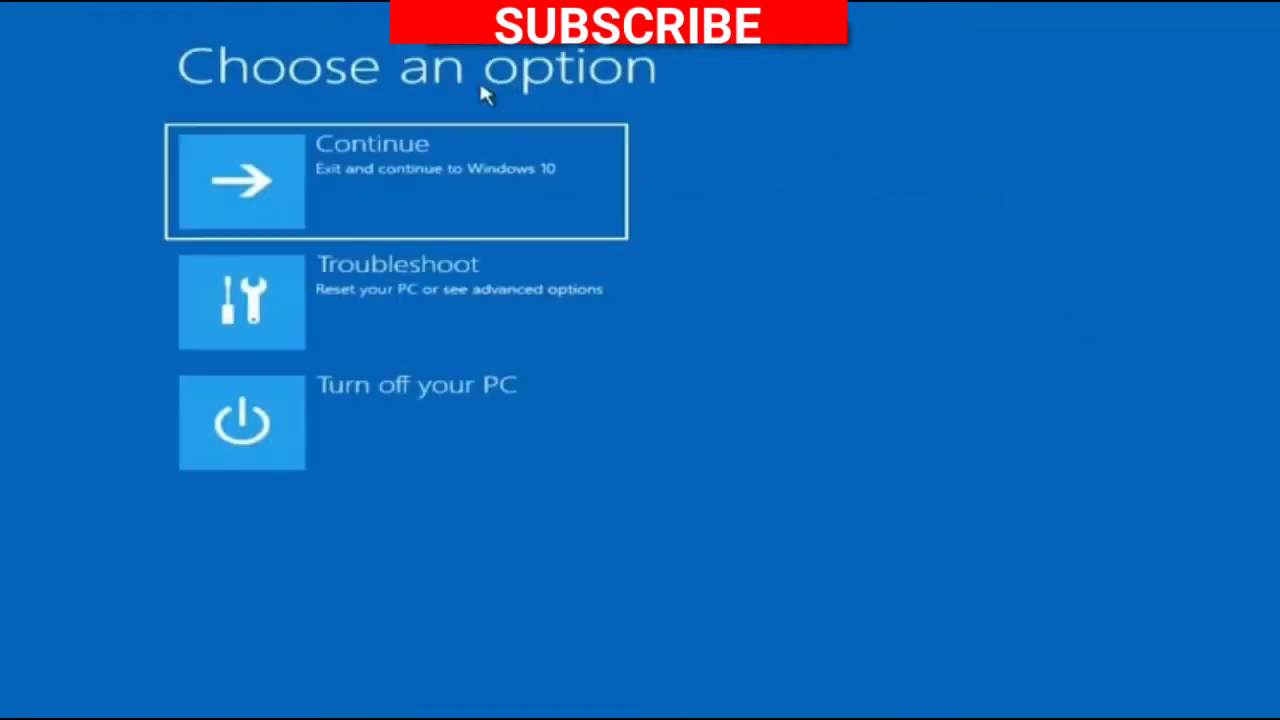
pyautogui.moveTo(524, 344)
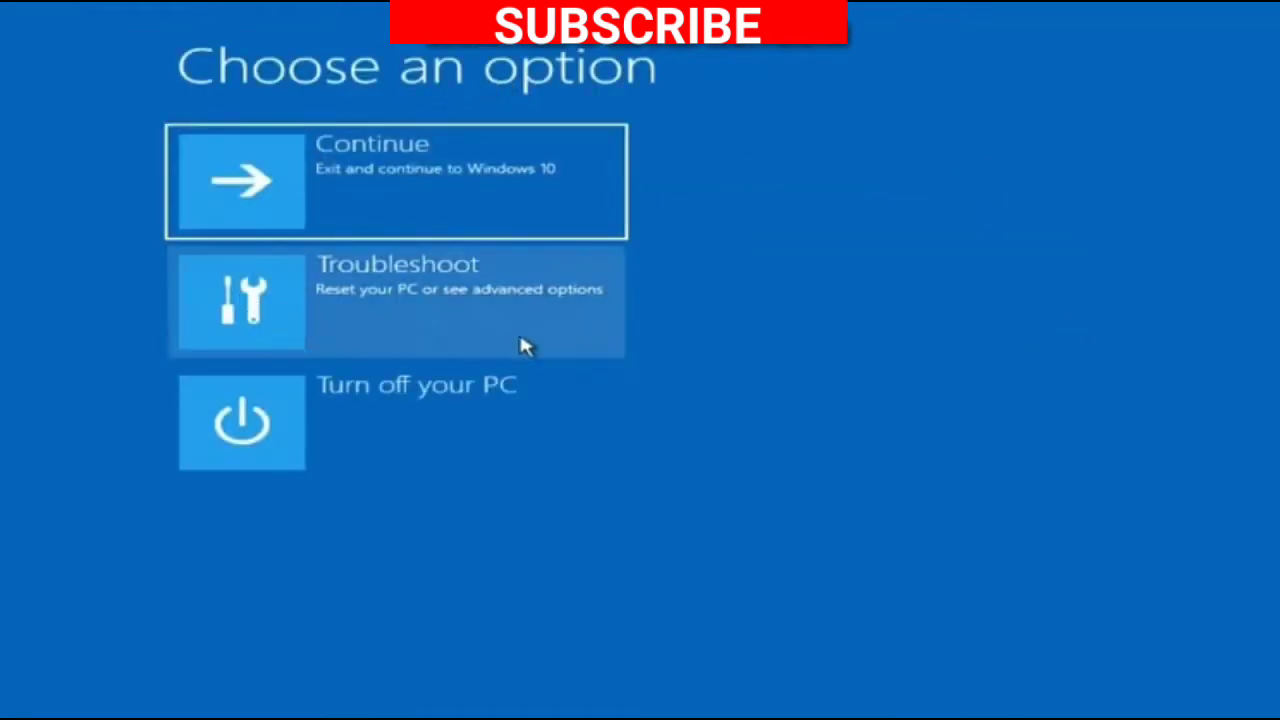
pyautogui.click(396, 300)
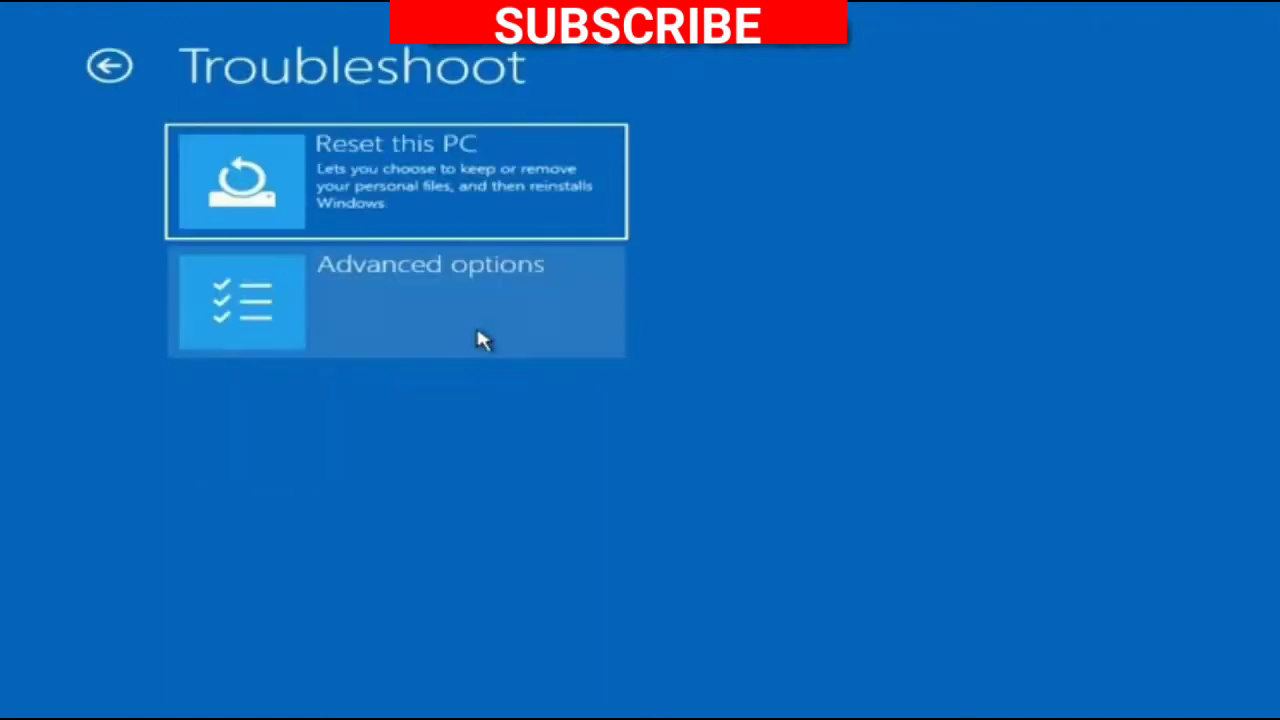
pyautogui.moveTo(512, 332)
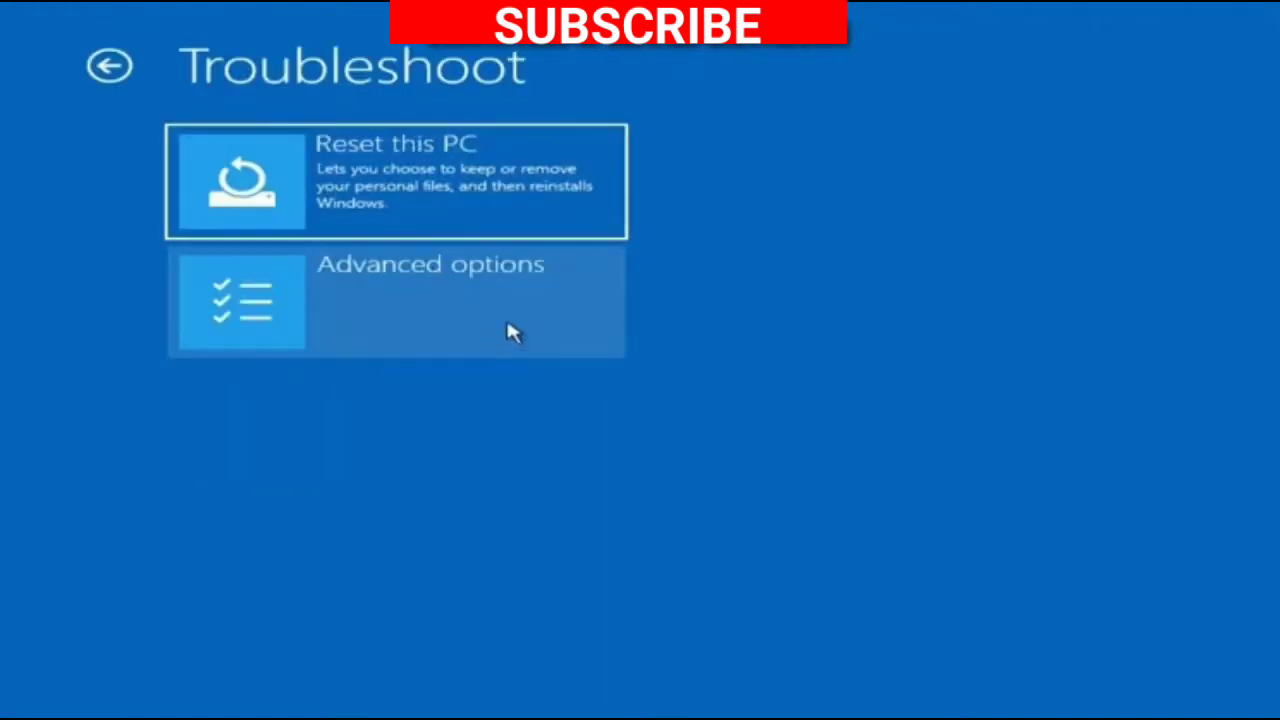
pyautogui.click(396, 300)
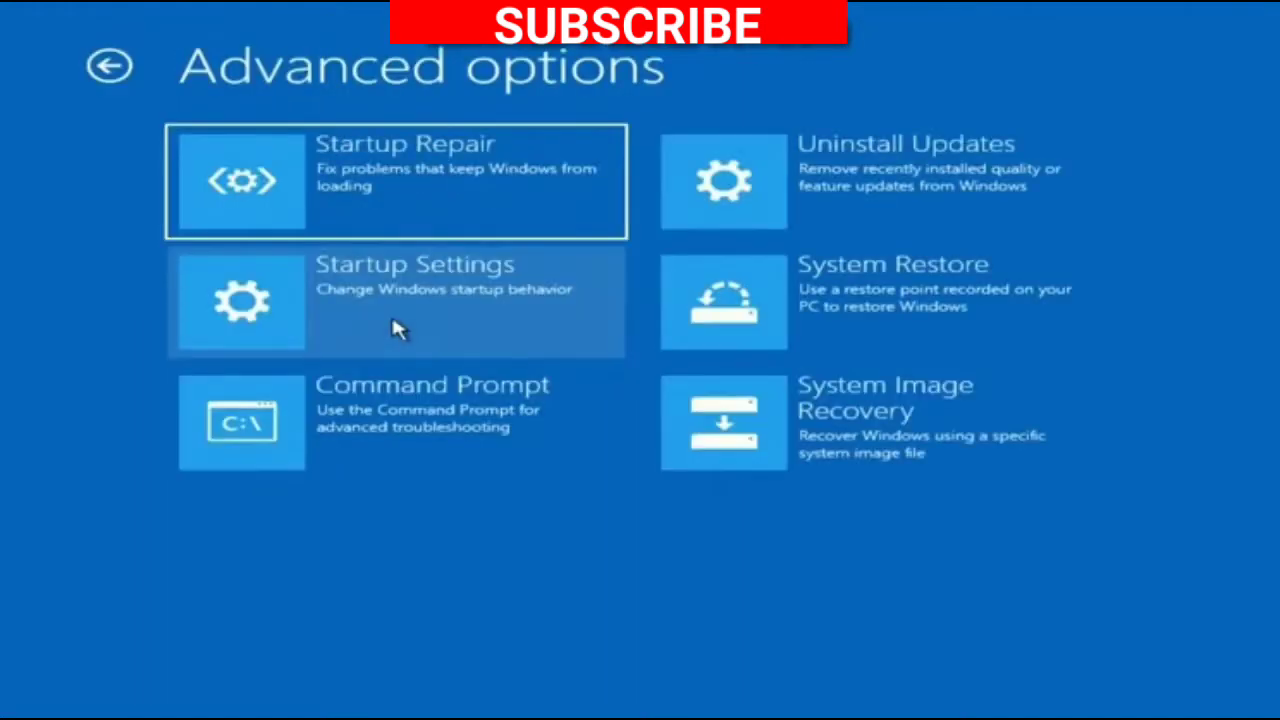
pyautogui.moveTo(376, 188)
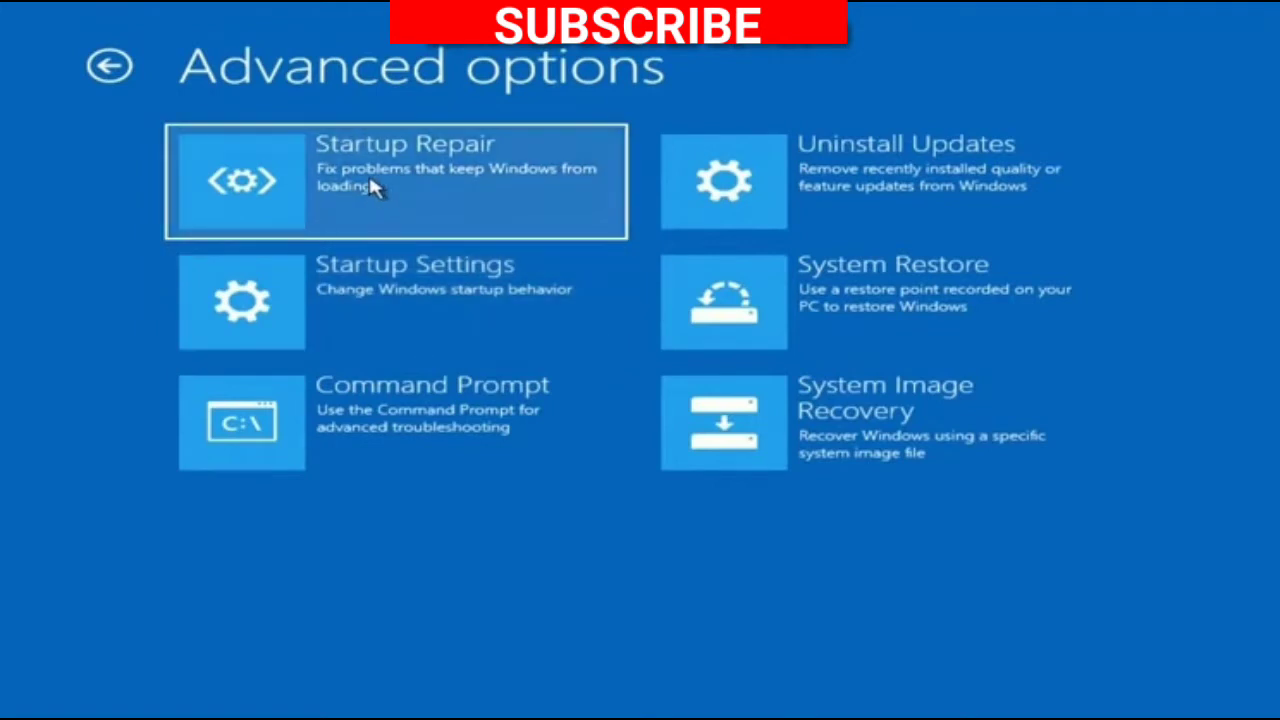
pyautogui.moveTo(544, 200)
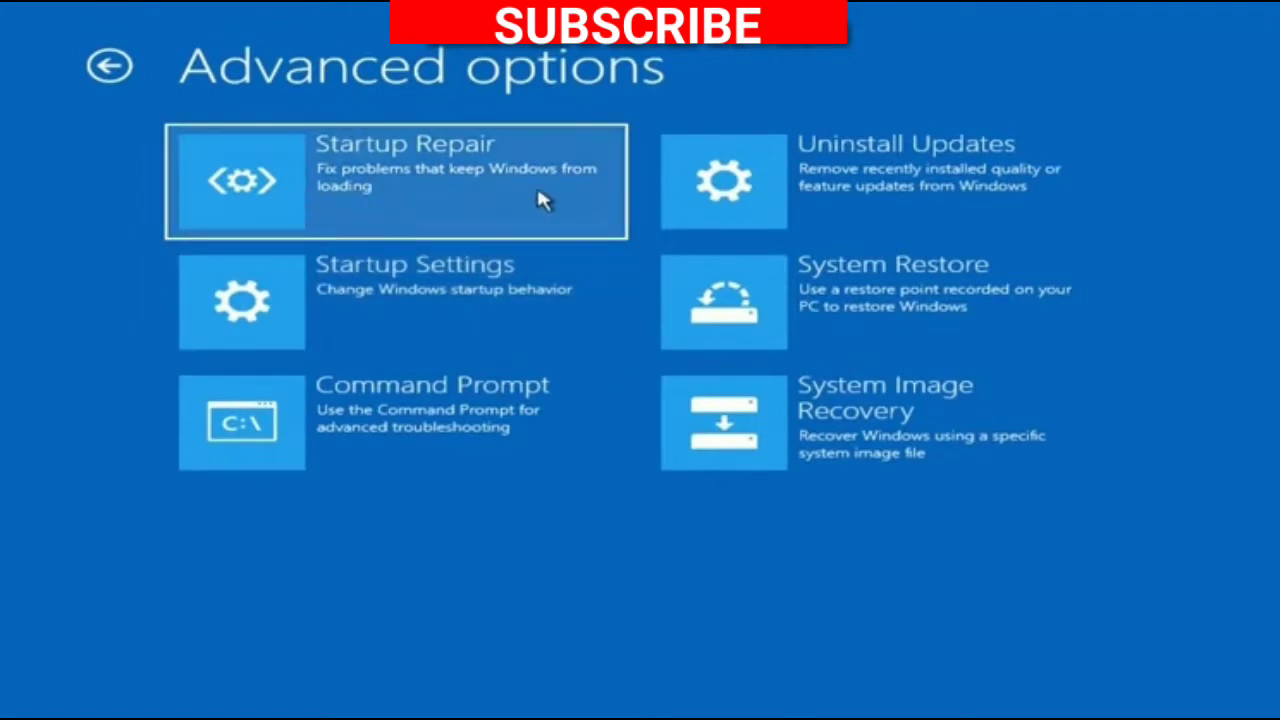
pyautogui.moveTo(470, 420)
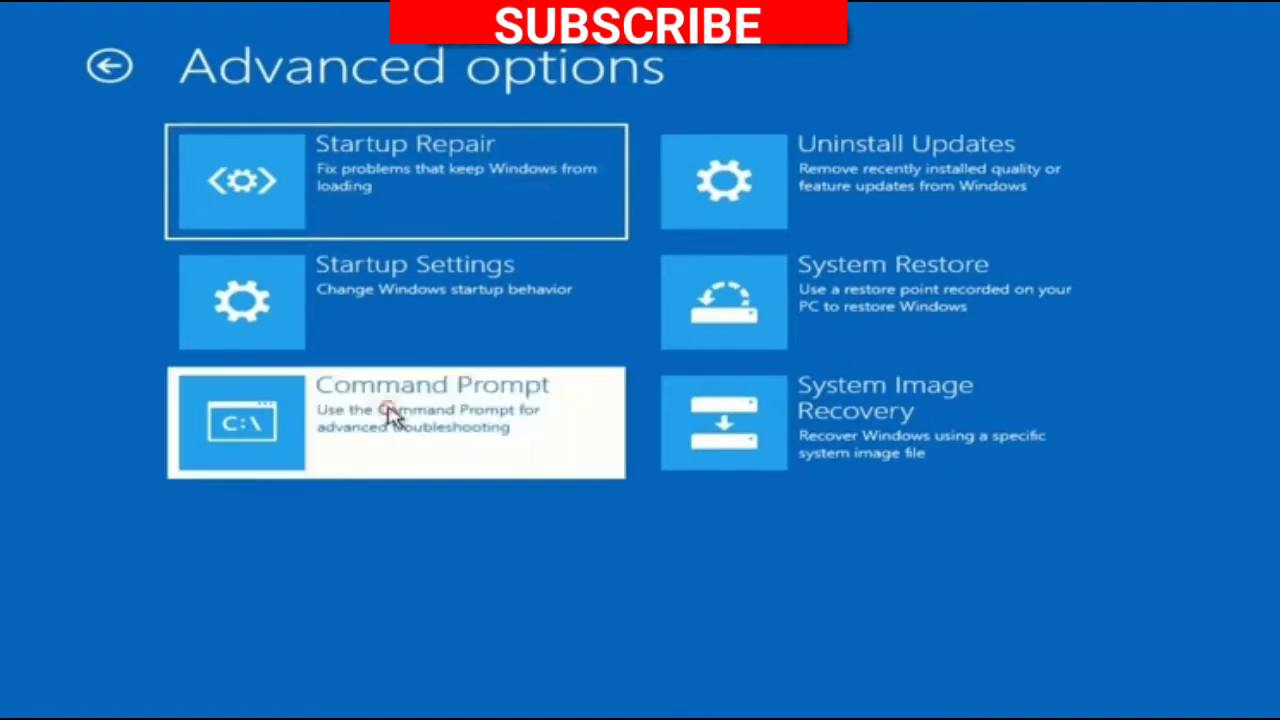
pyautogui.click(396, 420)
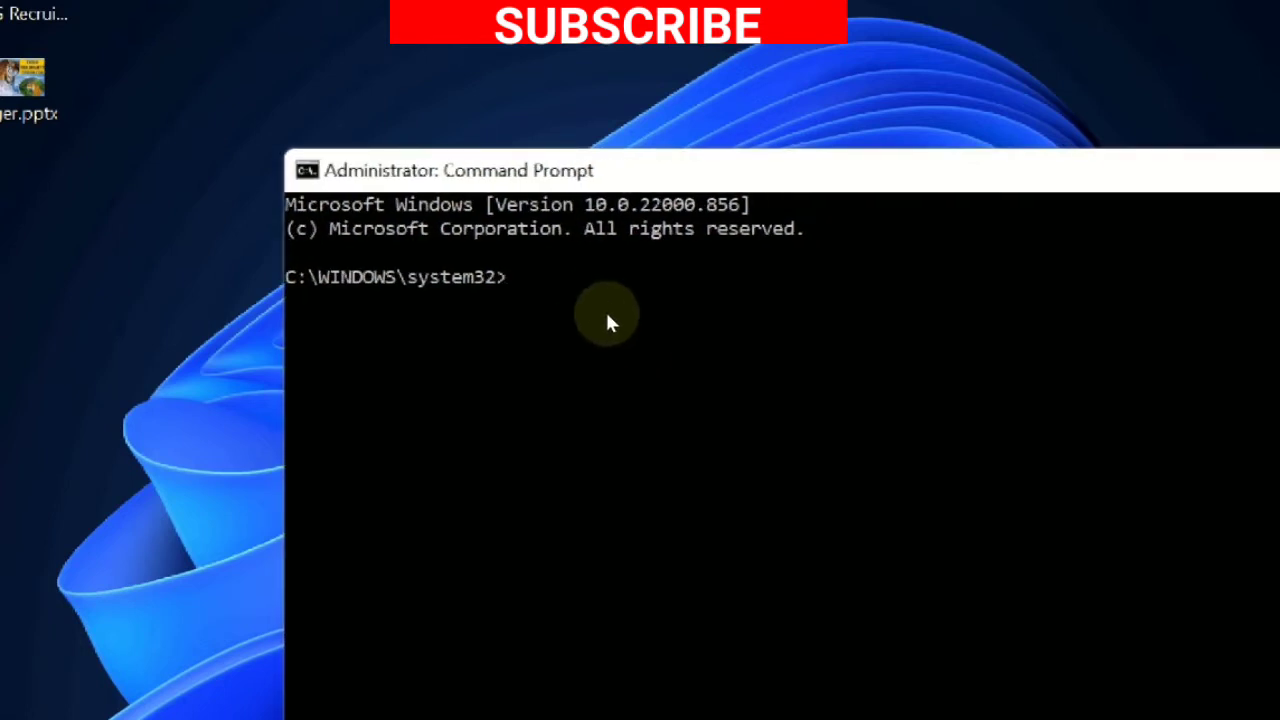
# - Run the sfc /scannow system file checker scan
pyautogui.write('sfc \\scnno')
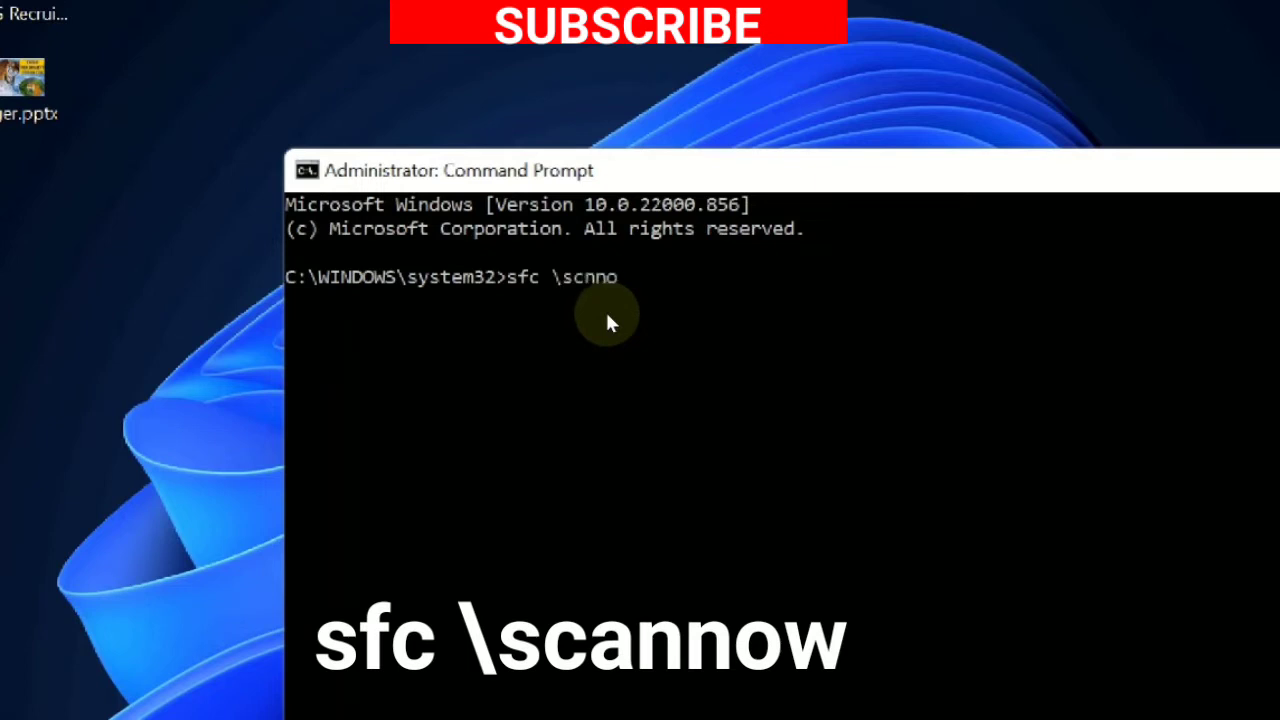
pyautogui.write('w')
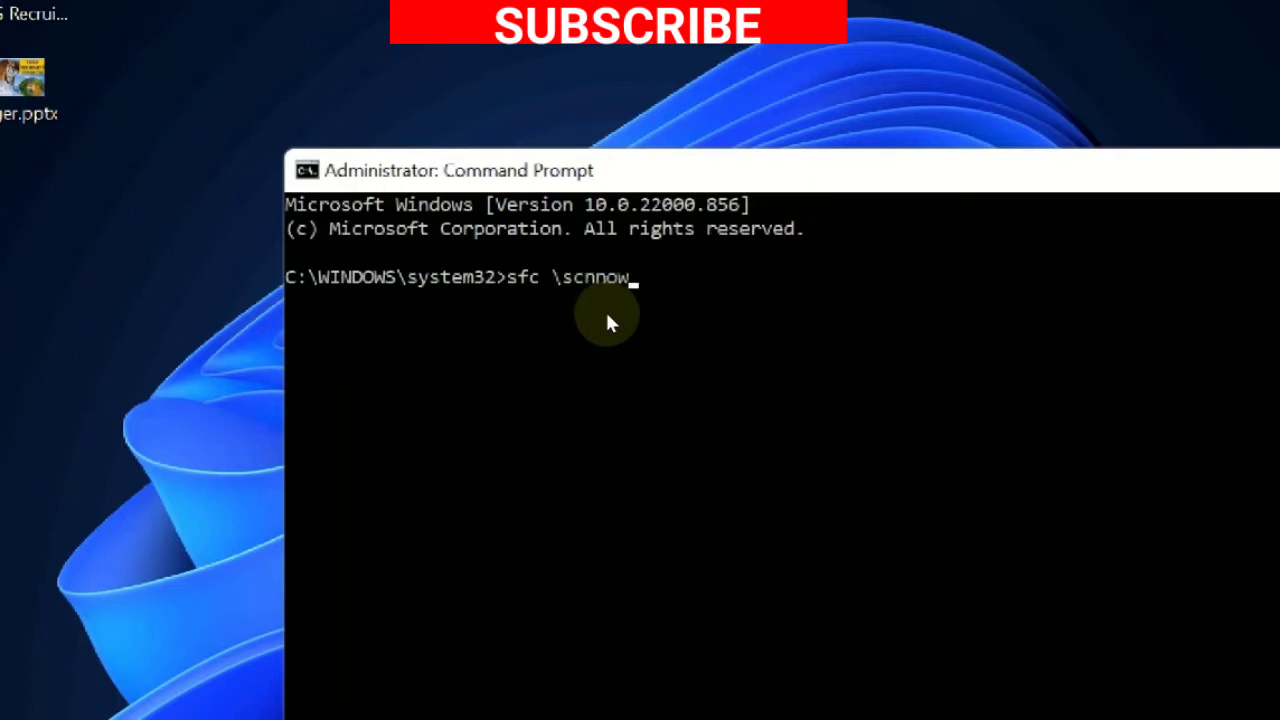
pyautogui.press('enter')
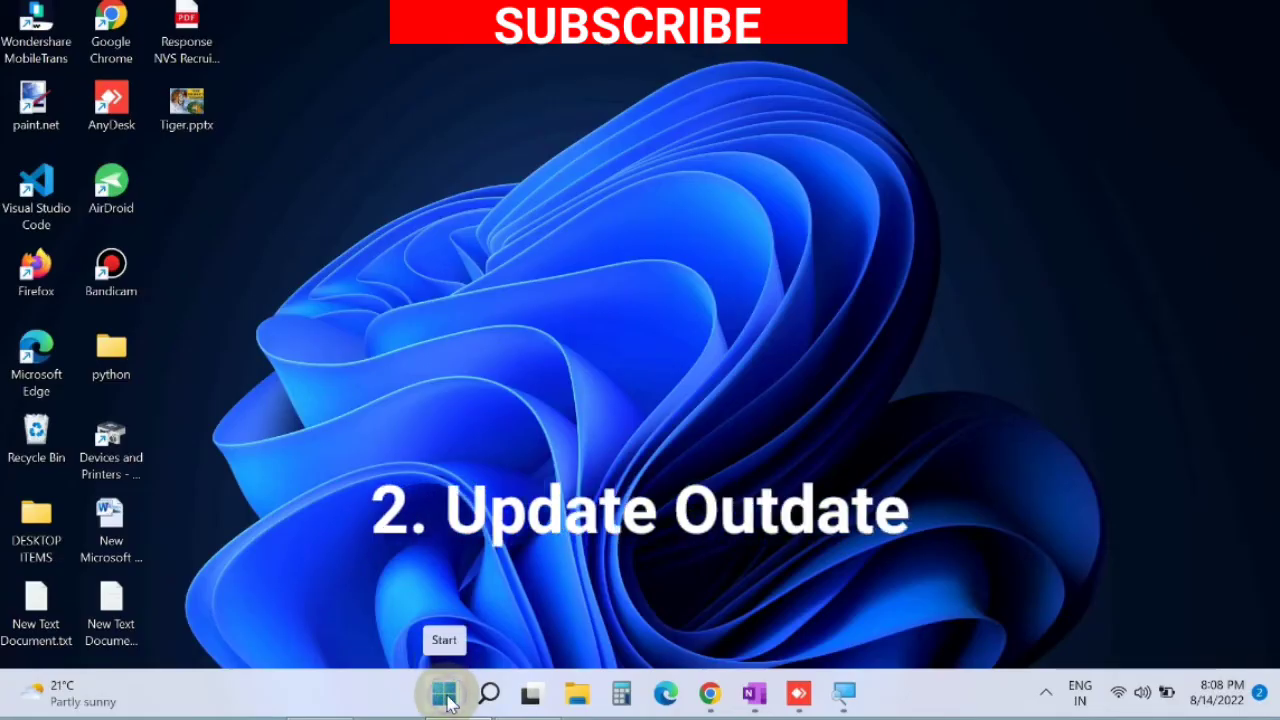
# - Bring up the Start button's quick-access menu listing Device Manager
pyautogui.rightClick(444, 692)
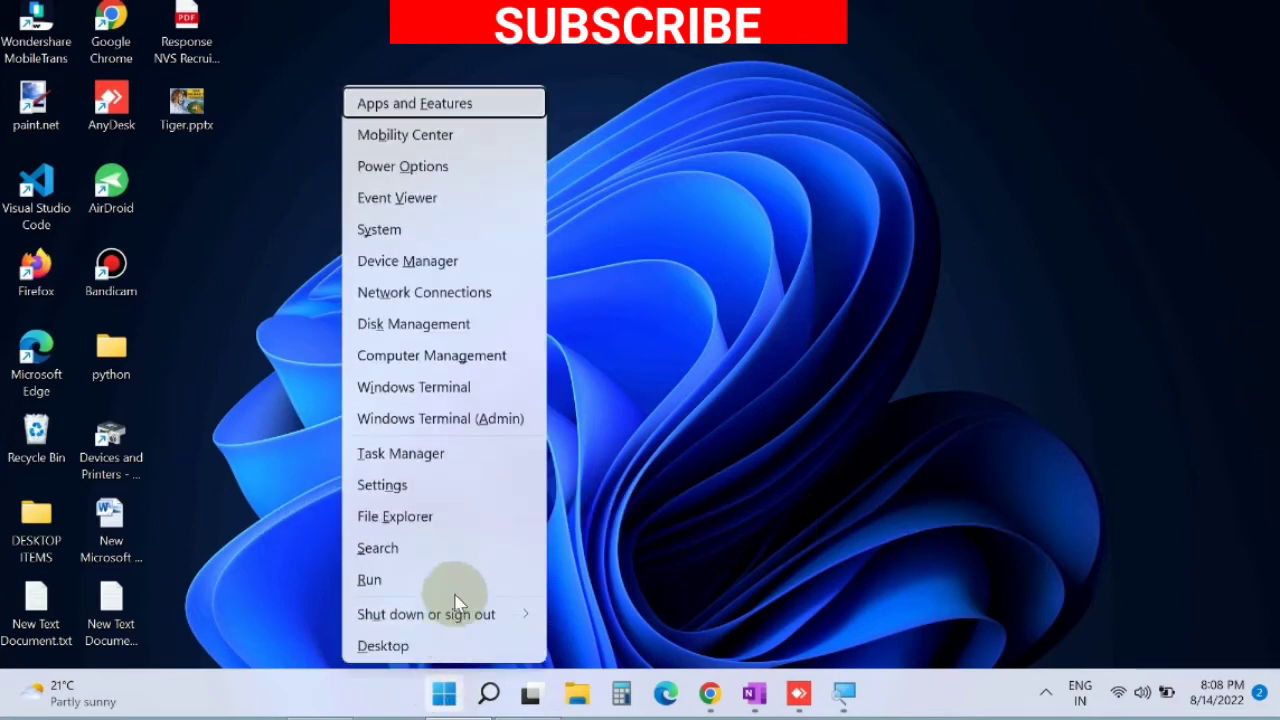
pyautogui.moveTo(408, 260)
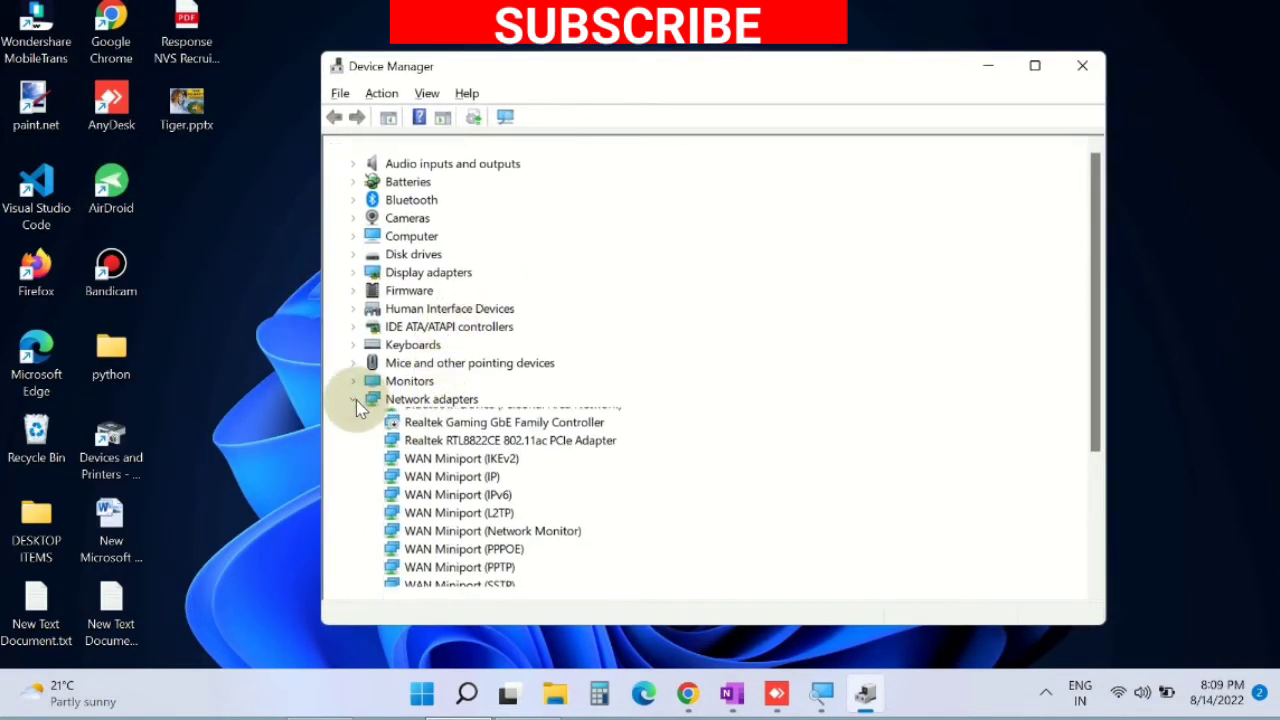
# - Expand Security devices and start Update driver for the AMD PSP 10.0 Device
pyautogui.click(352, 400)
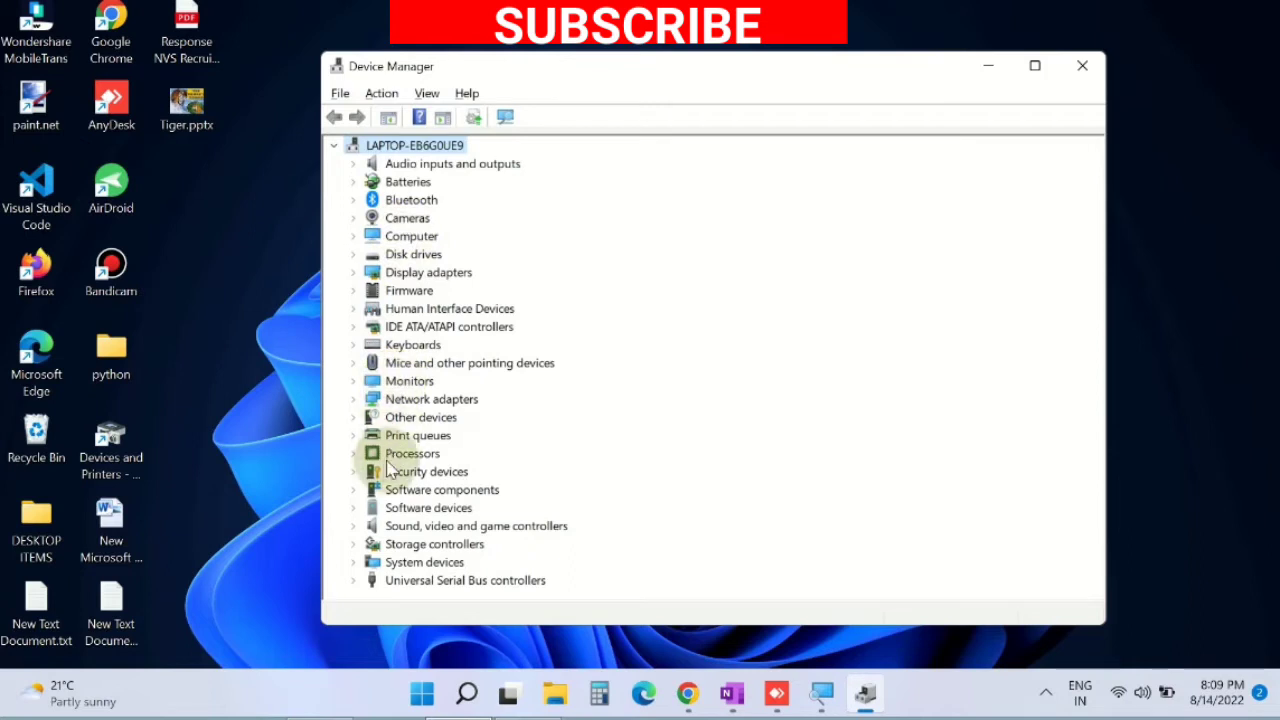
pyautogui.moveTo(364, 480)
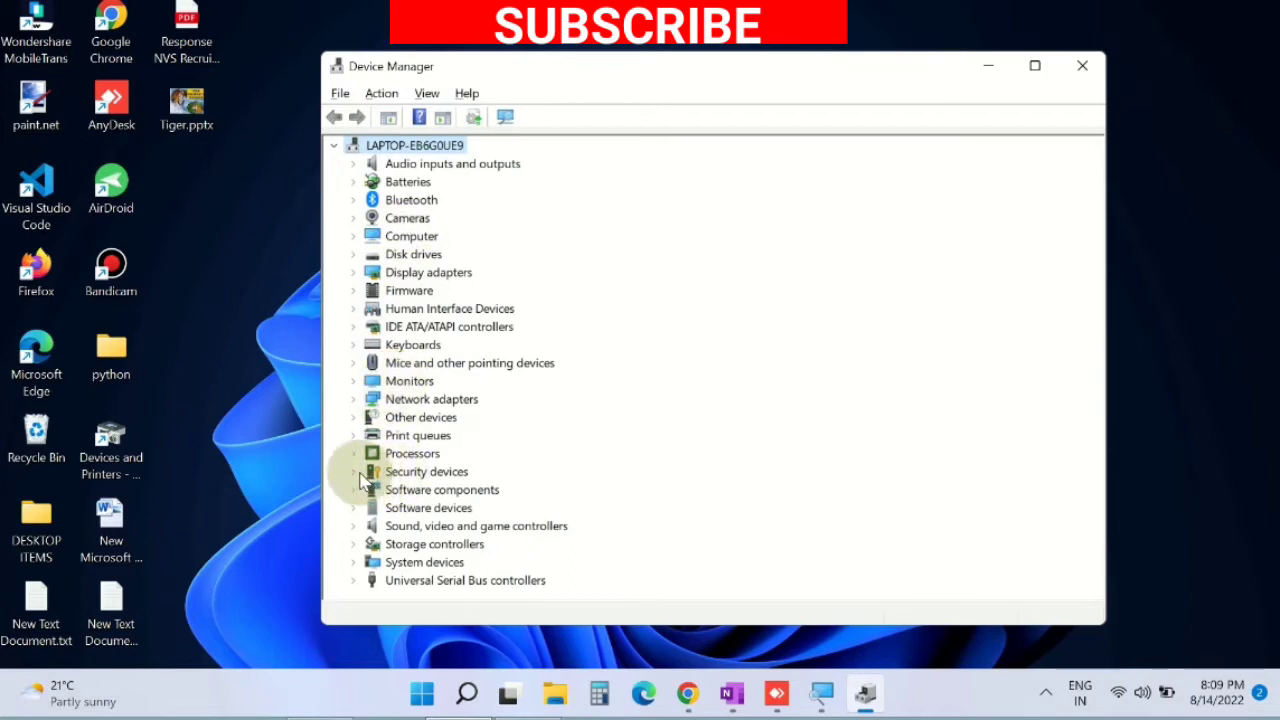
pyautogui.click(352, 472)
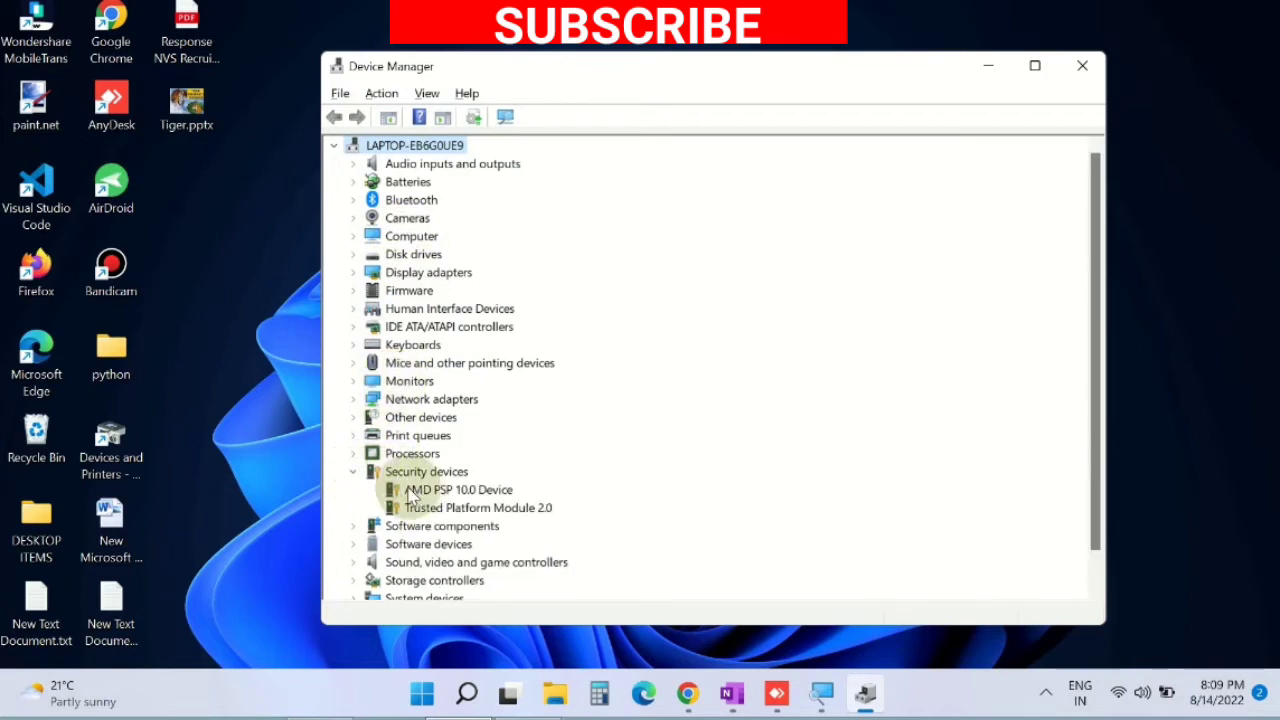
pyautogui.rightClick(460, 488)
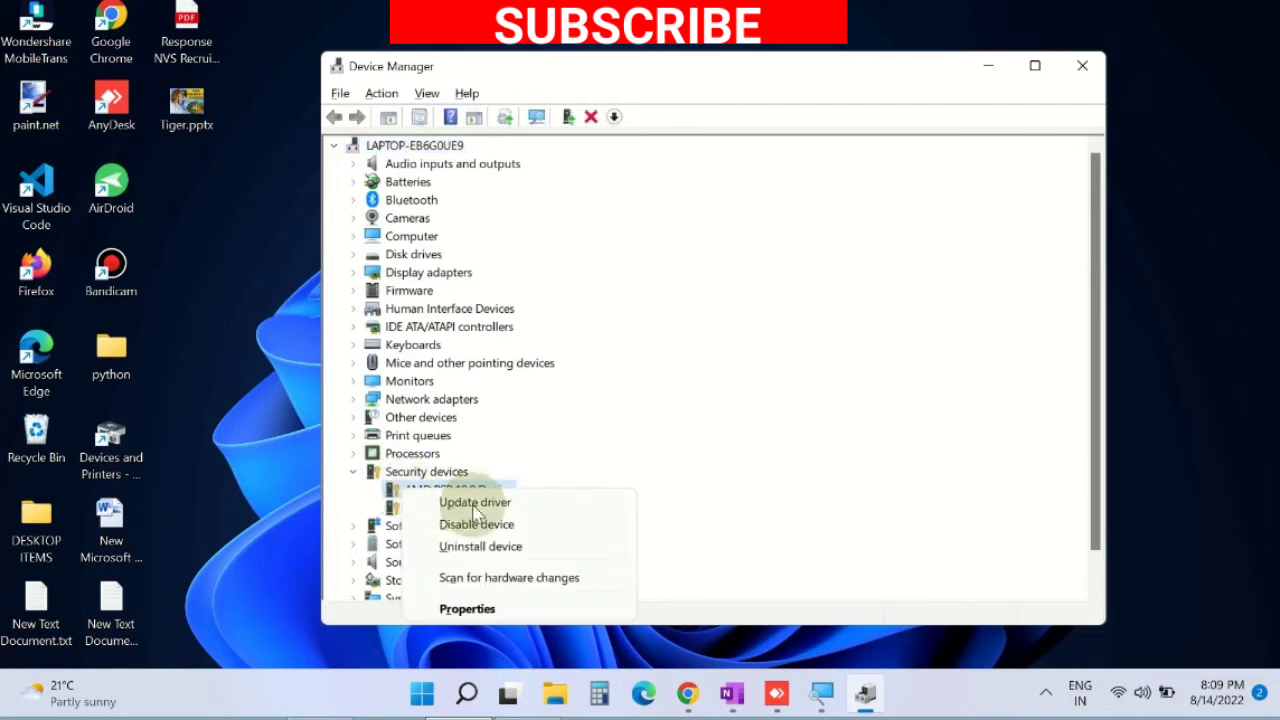
pyautogui.moveTo(476, 502)
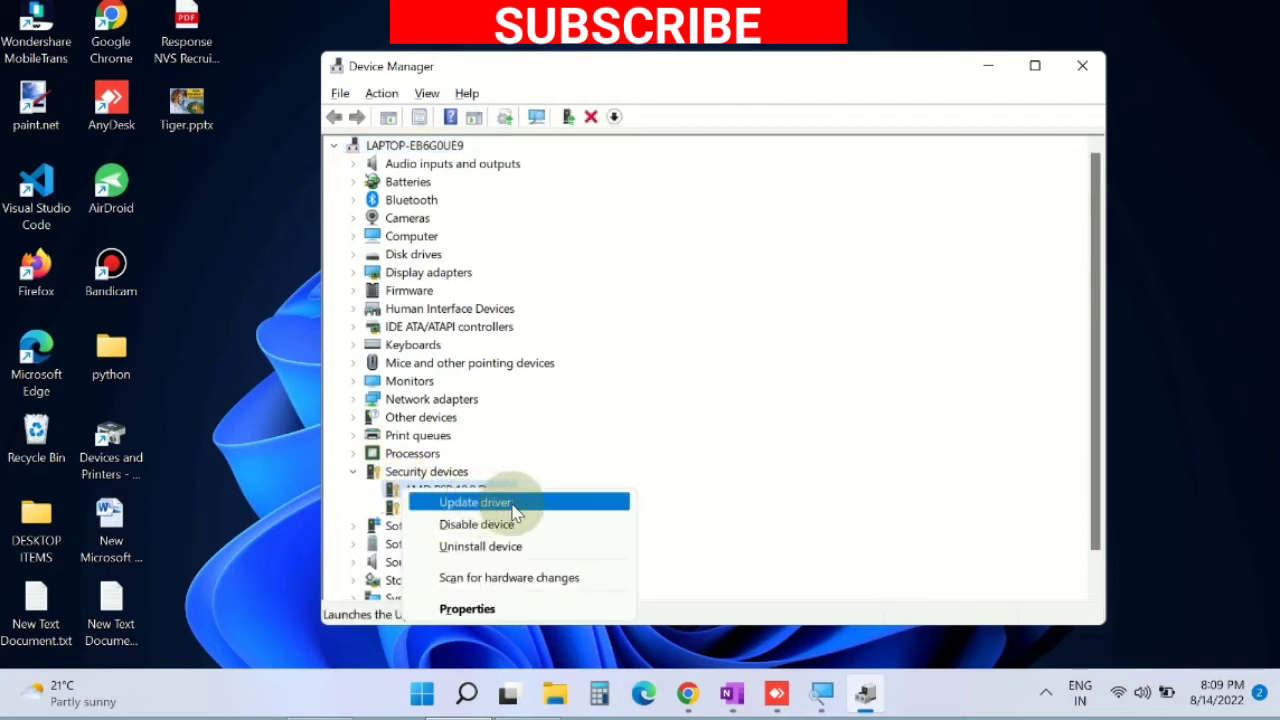
pyautogui.click(476, 502)
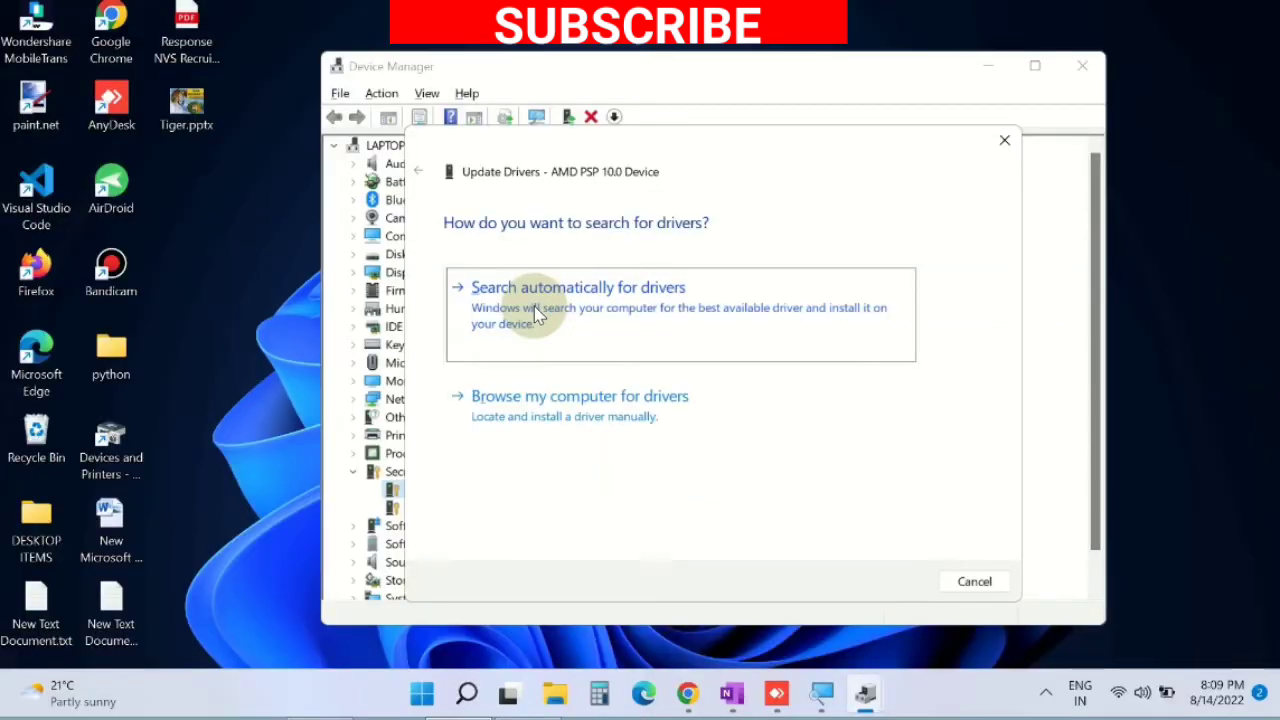
# - Search automatically for drivers and close the best-driver-already-installed result
pyautogui.click(576, 288)
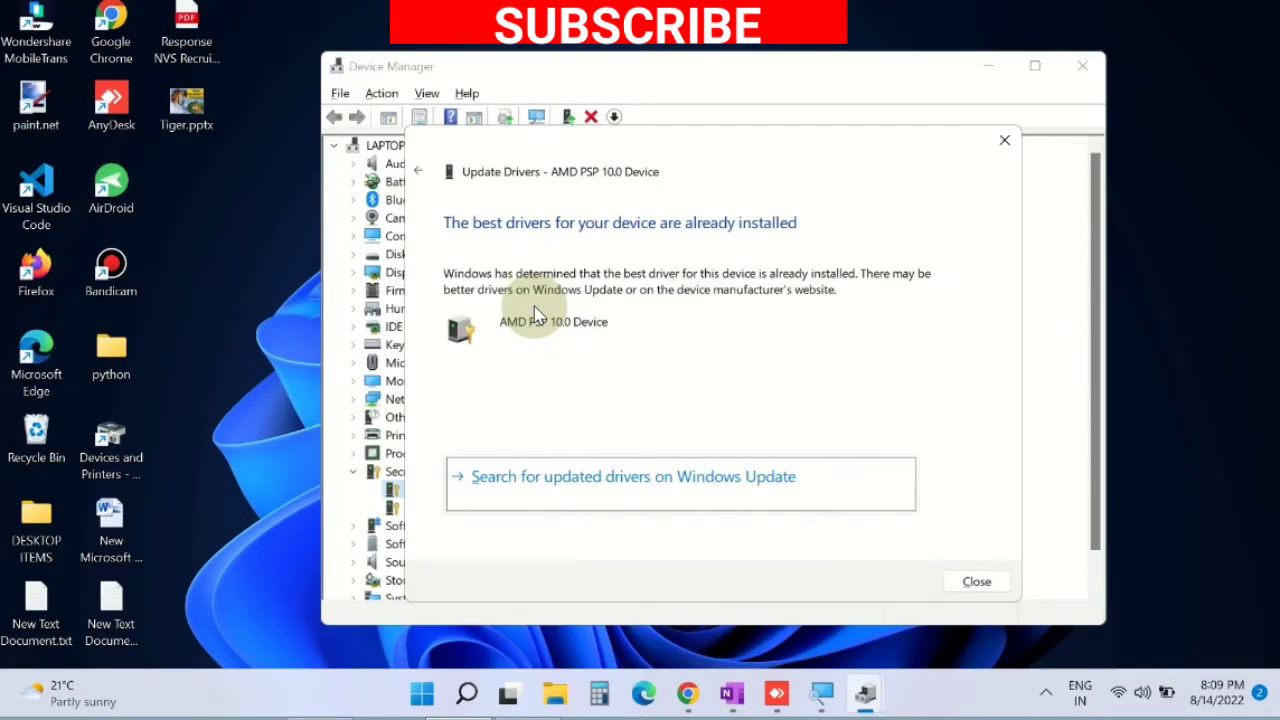
pyautogui.moveTo(880, 400)
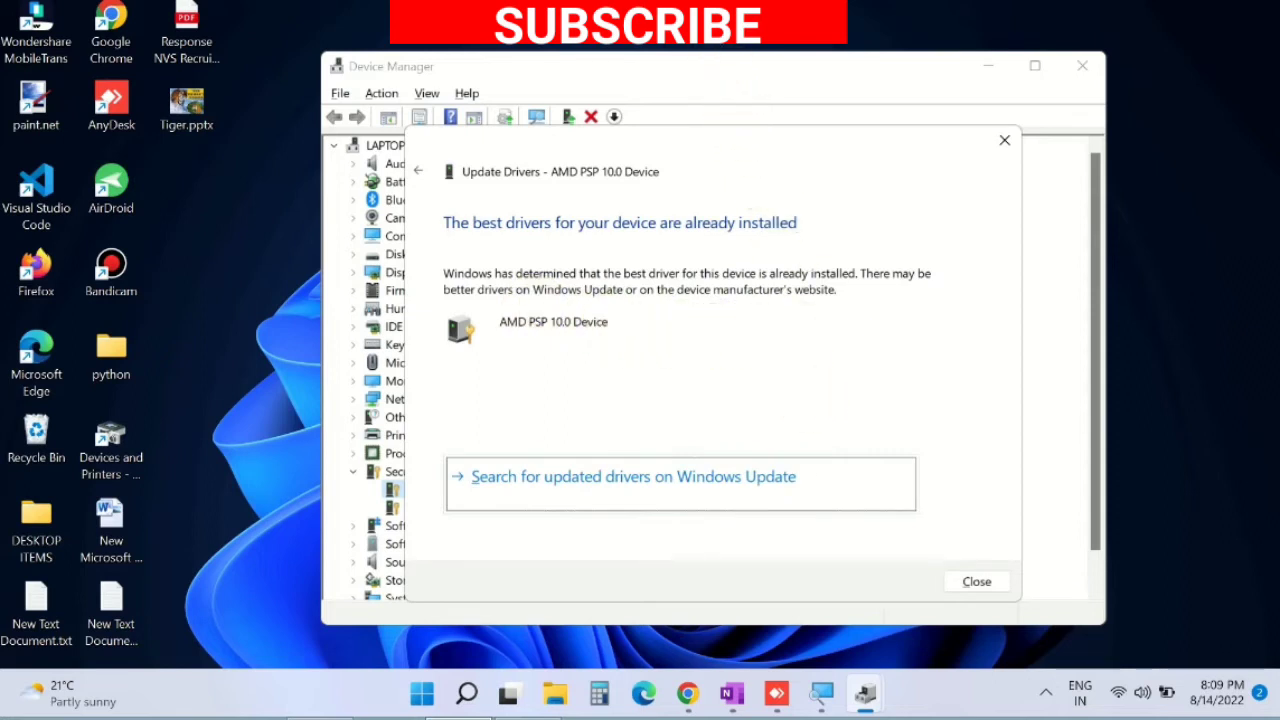
pyautogui.click(976, 580)
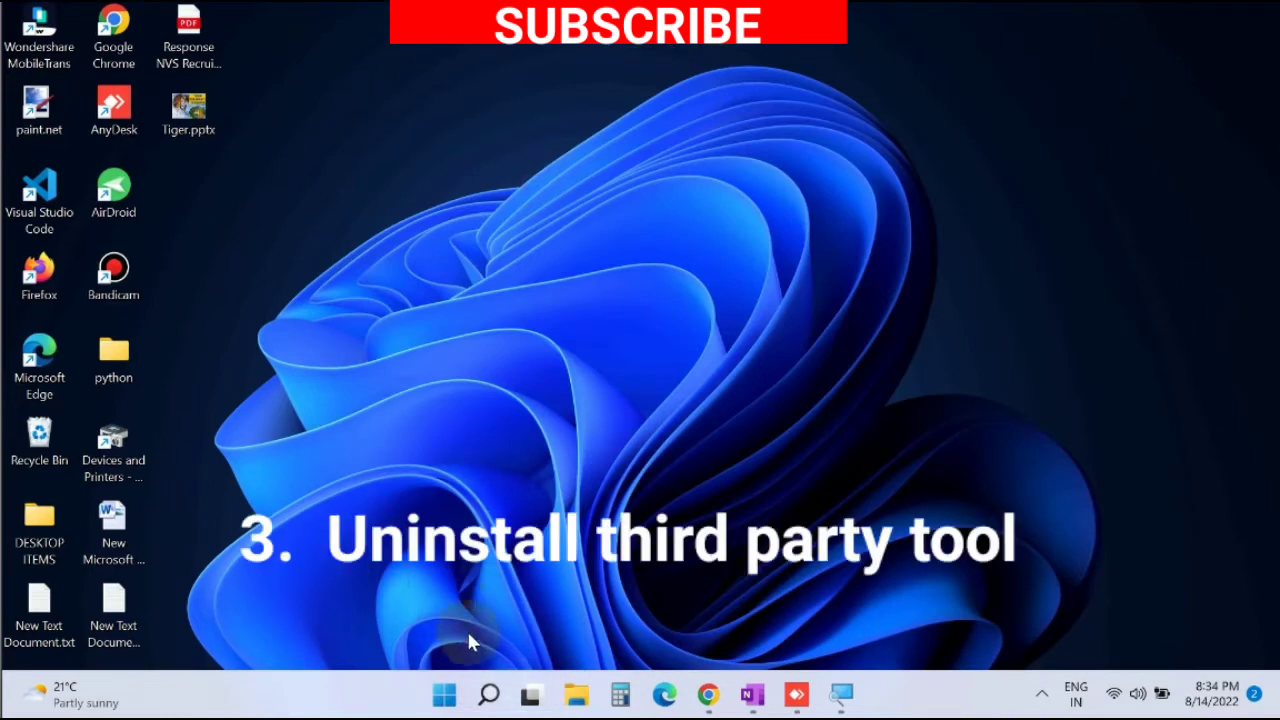
# - Search for 'control panel' and launch Control Panel from the results
pyautogui.click(488, 692)
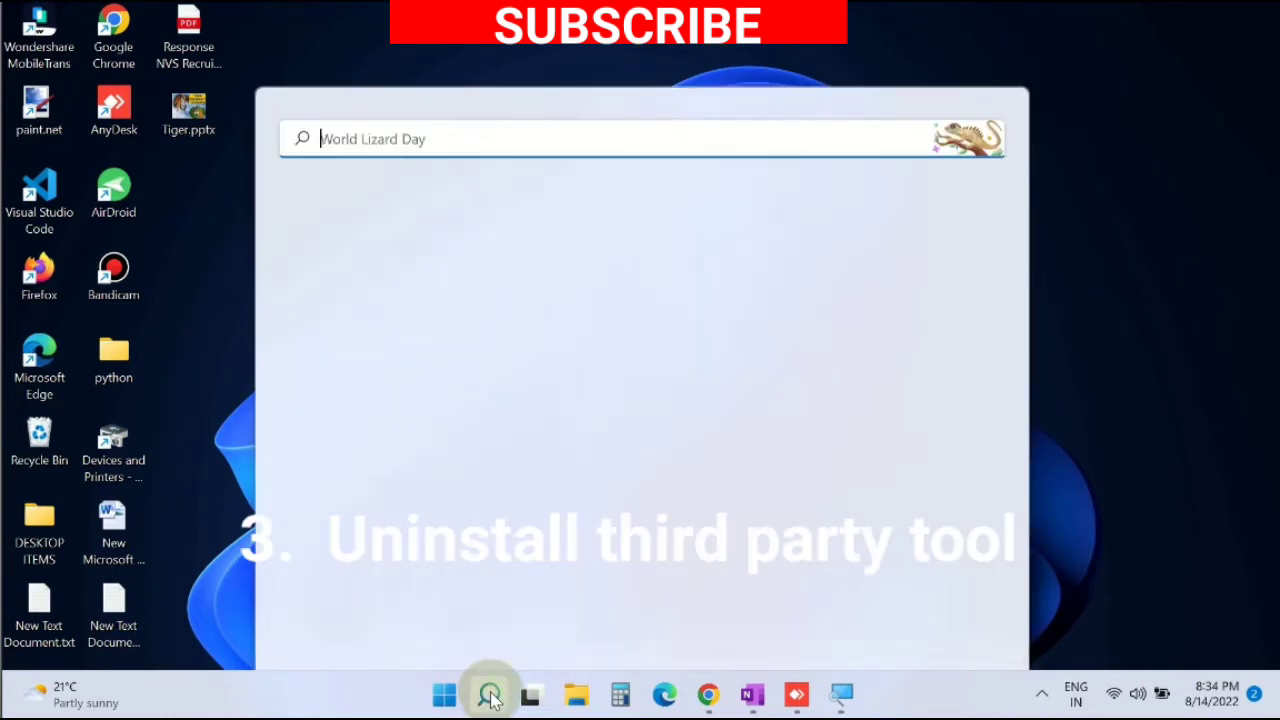
pyautogui.click(488, 692)
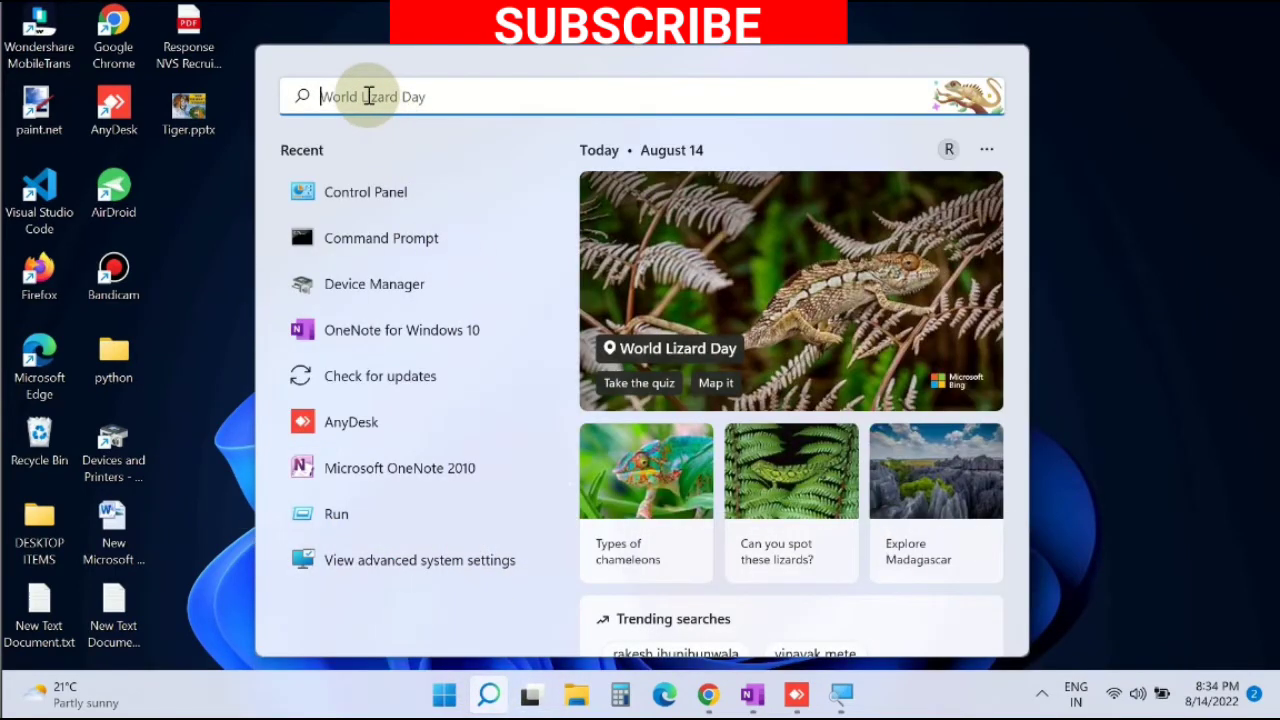
pyautogui.write('control panel')
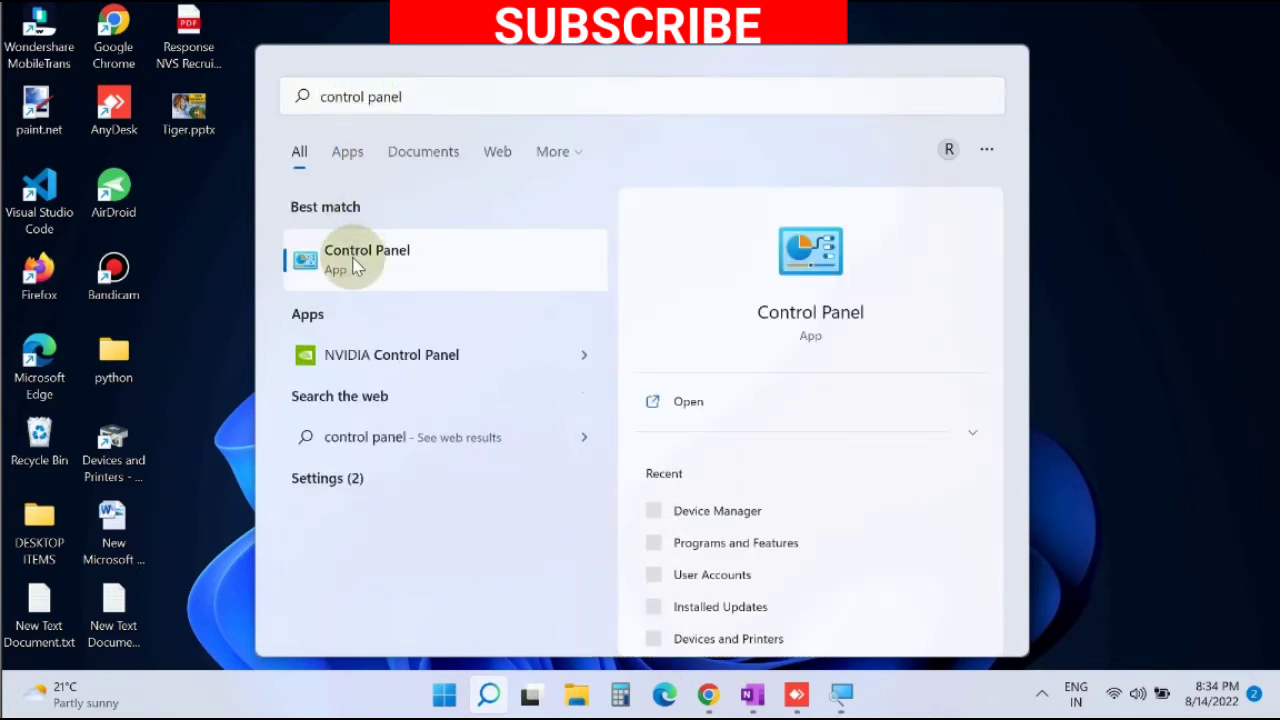
pyautogui.click(366, 250)
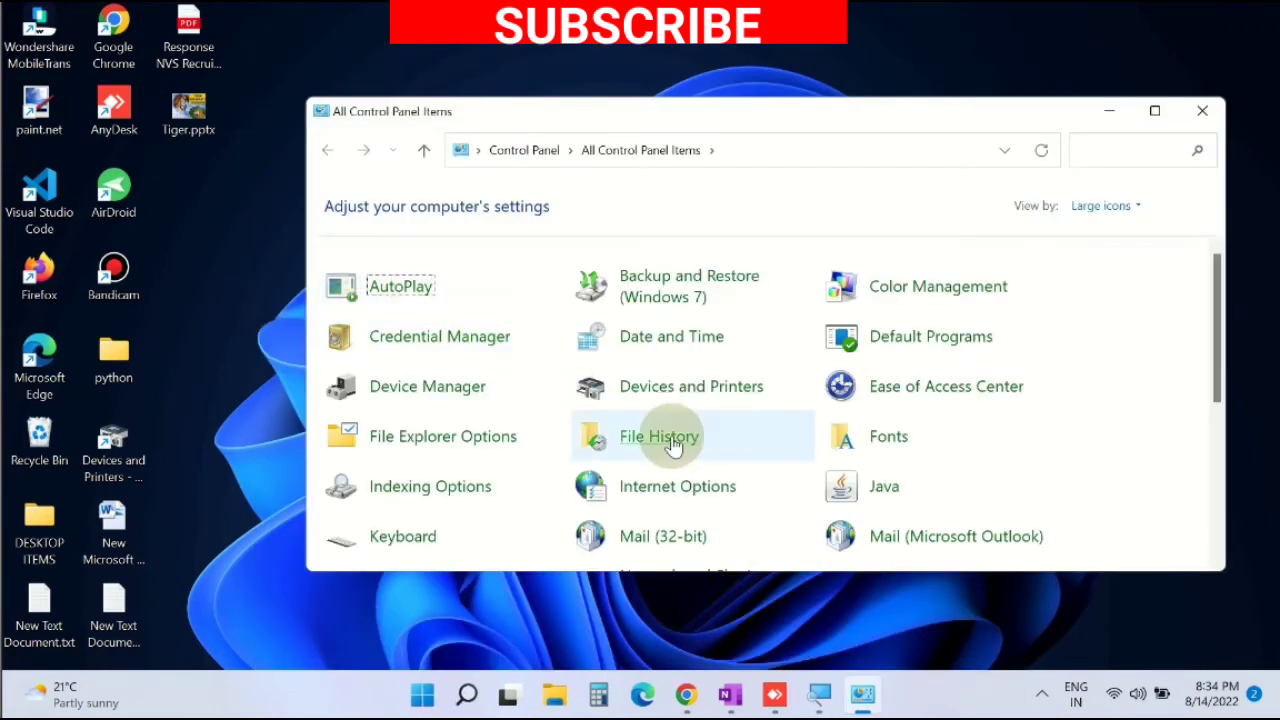
# - Locate and open Programs and Features in All Control Panel Items
pyautogui.scroll(-3)
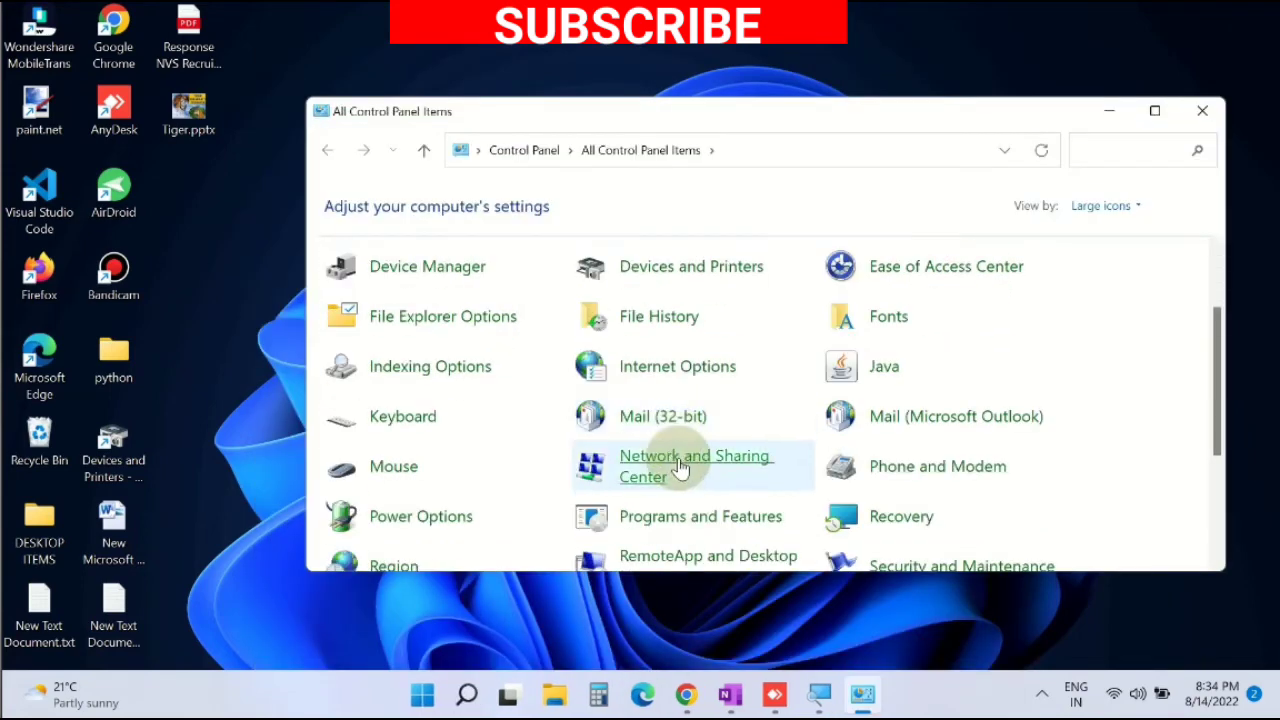
pyautogui.scroll(-3)
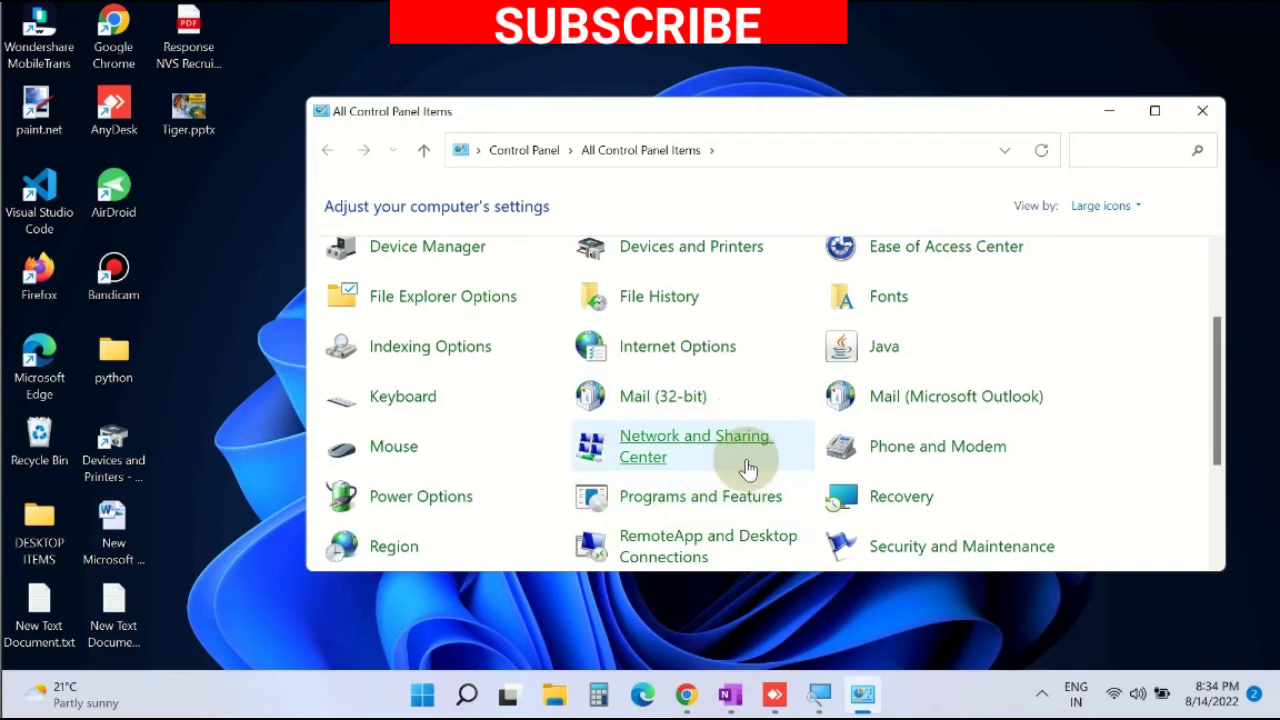
pyautogui.scroll(-3)
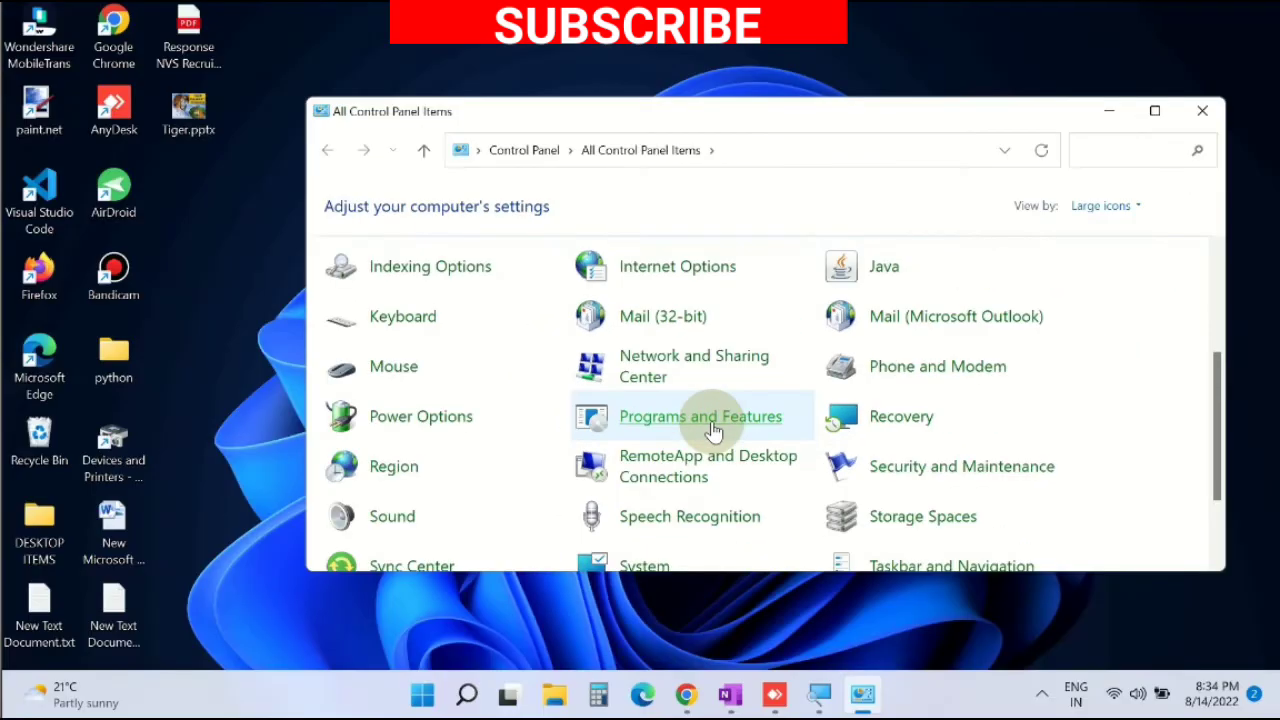
pyautogui.click(700, 416)
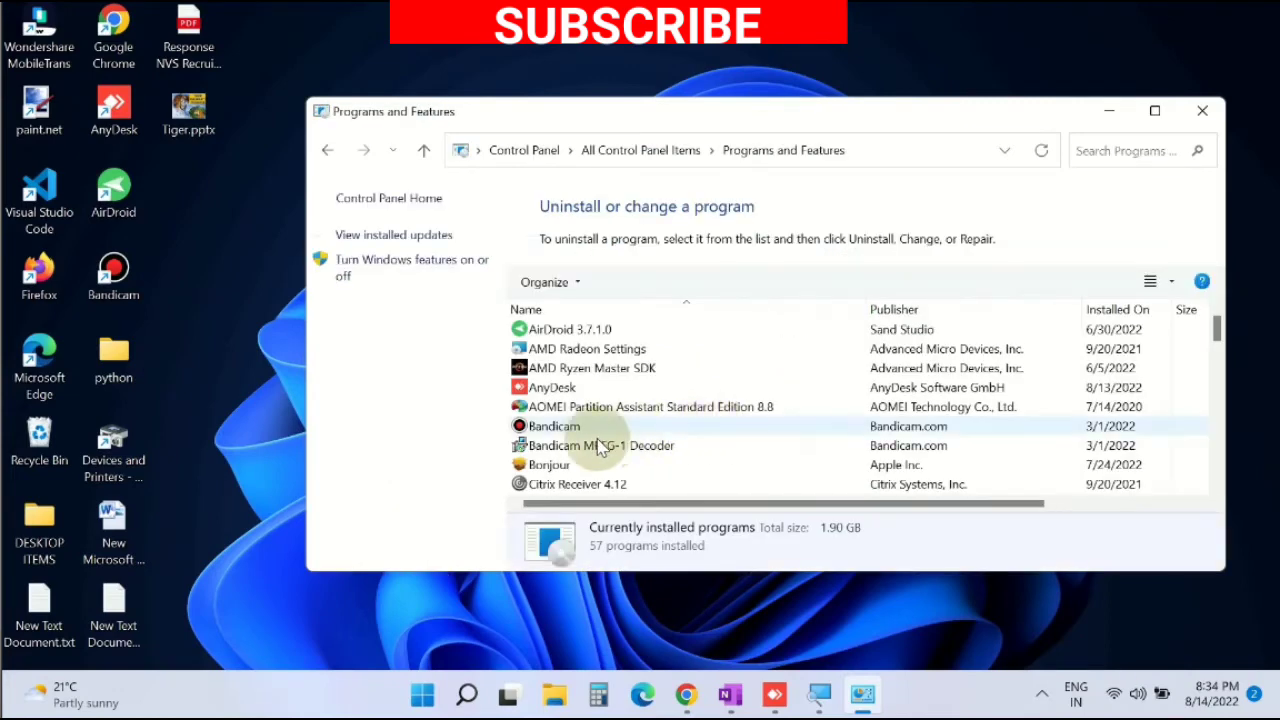
# - Select Microsoft 365 - en-us in the program list and bring up its Uninstall options
pyautogui.scroll(-3)
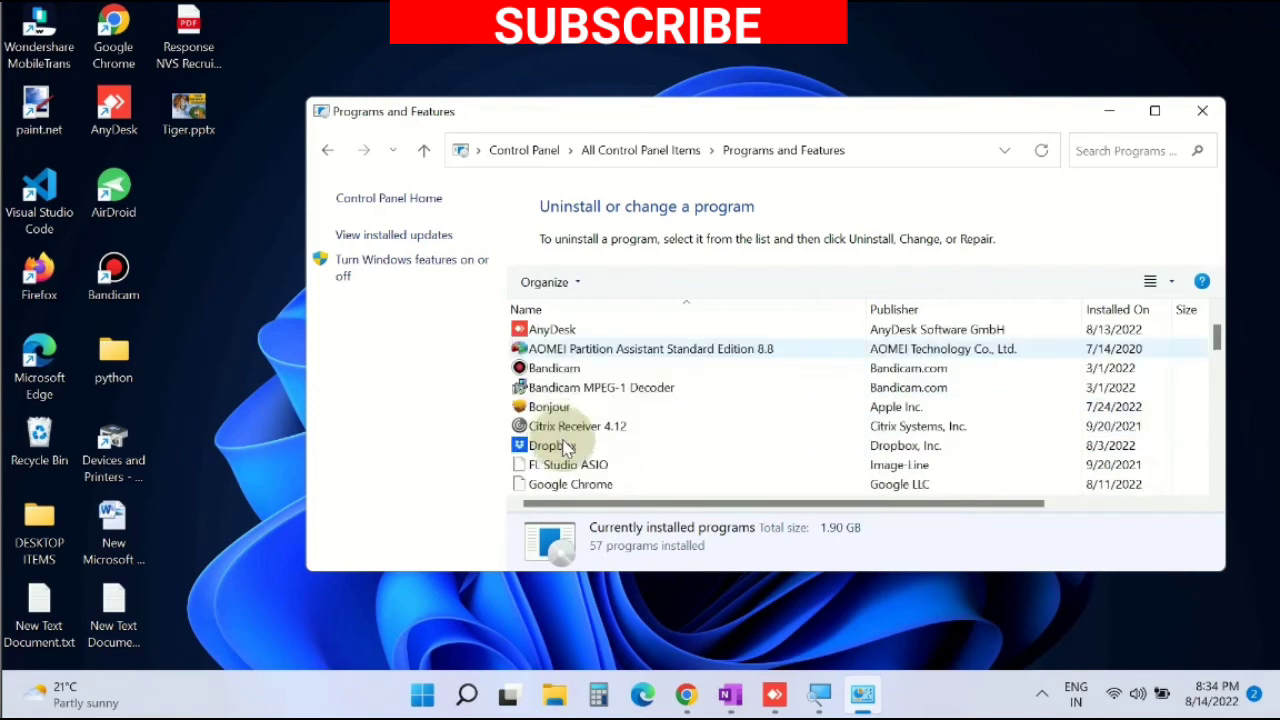
pyautogui.scroll(-3)
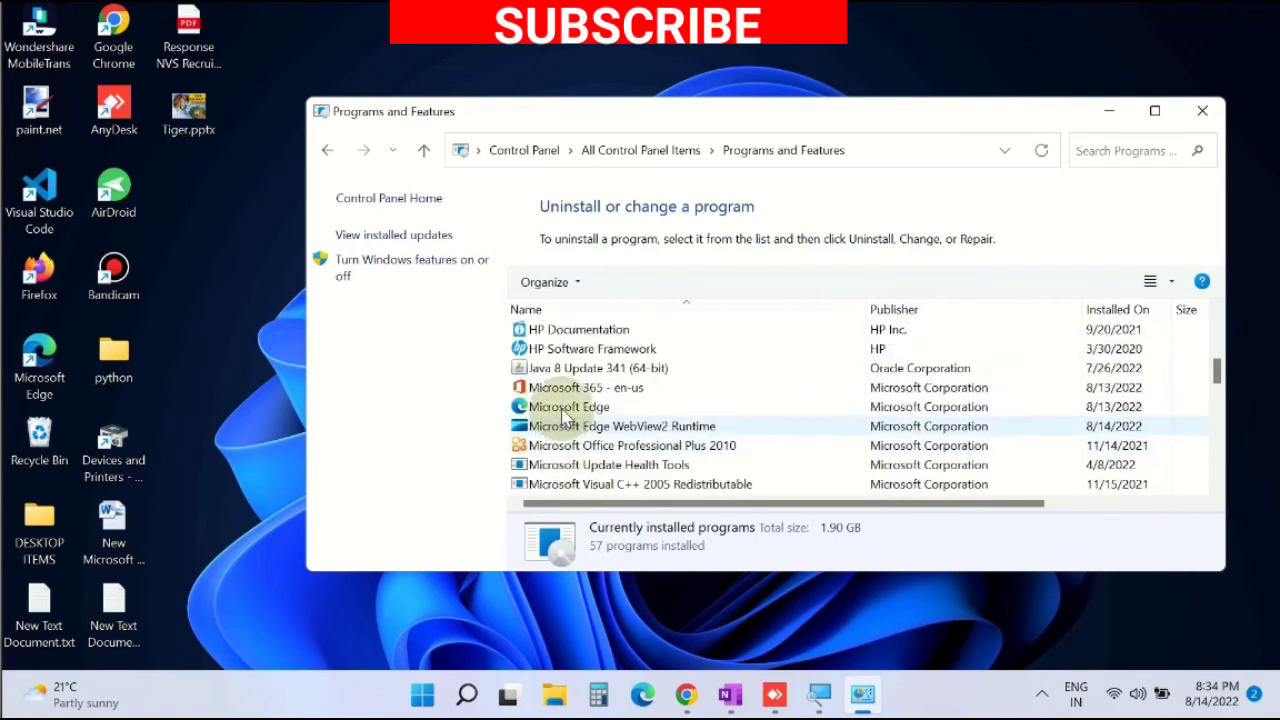
pyautogui.click(572, 406)
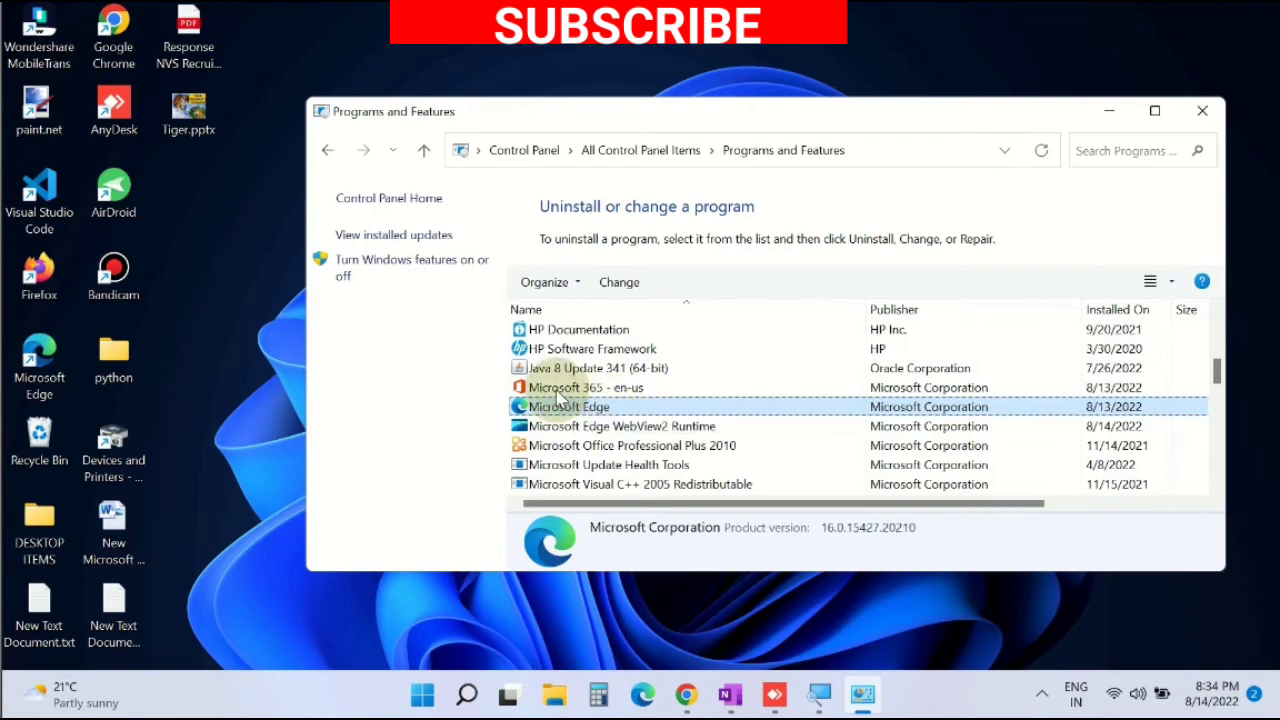
pyautogui.click(584, 388)
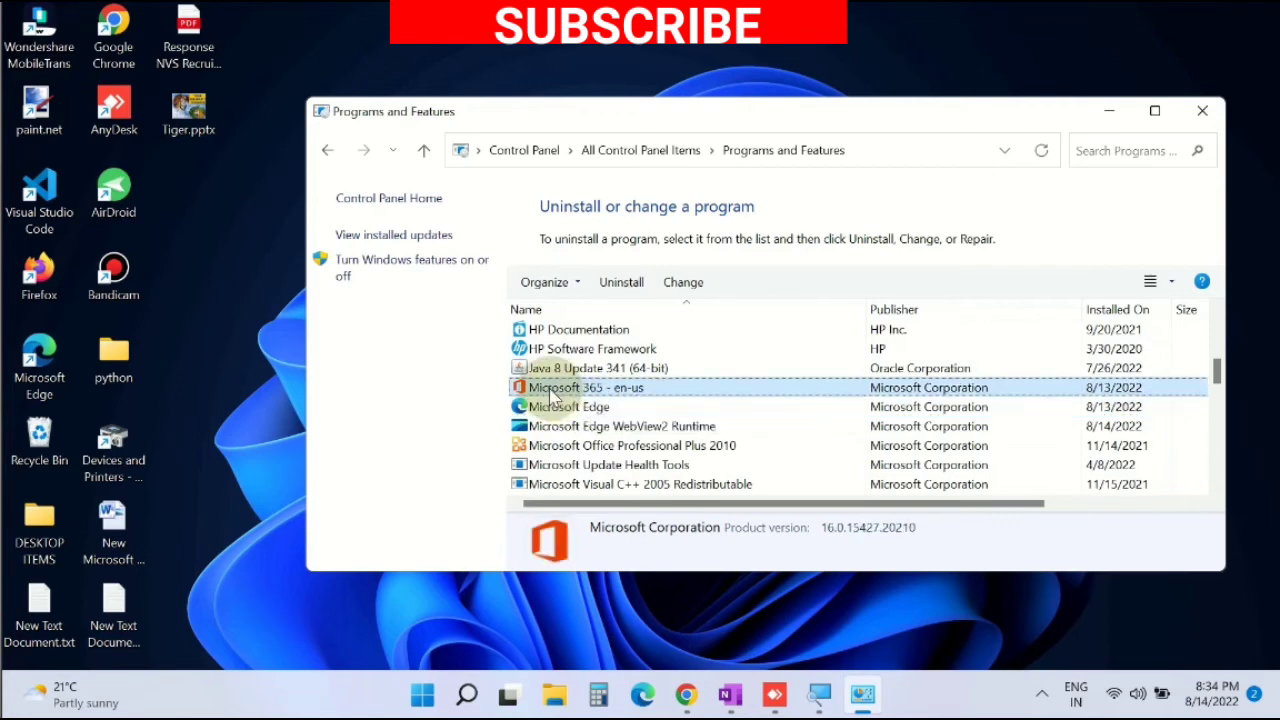
pyautogui.rightClick(586, 388)
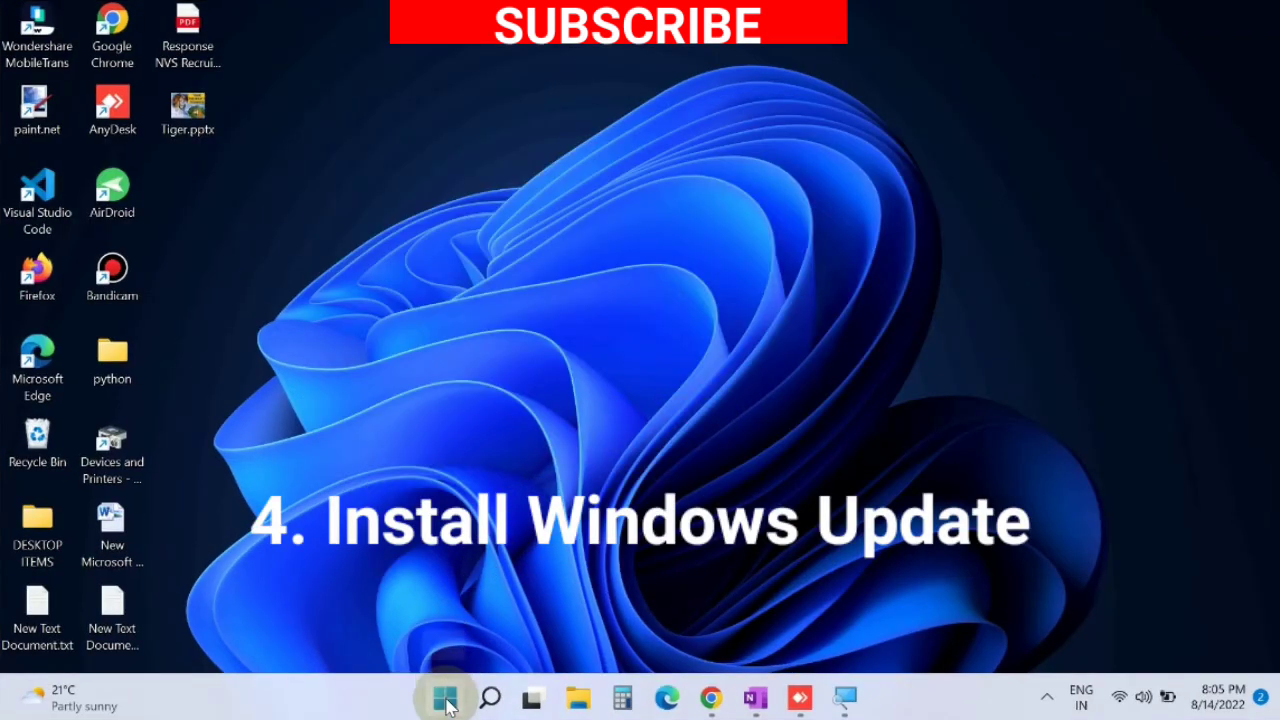
# - Launch Settings from the Start menu's pinned apps
pyautogui.click(444, 696)
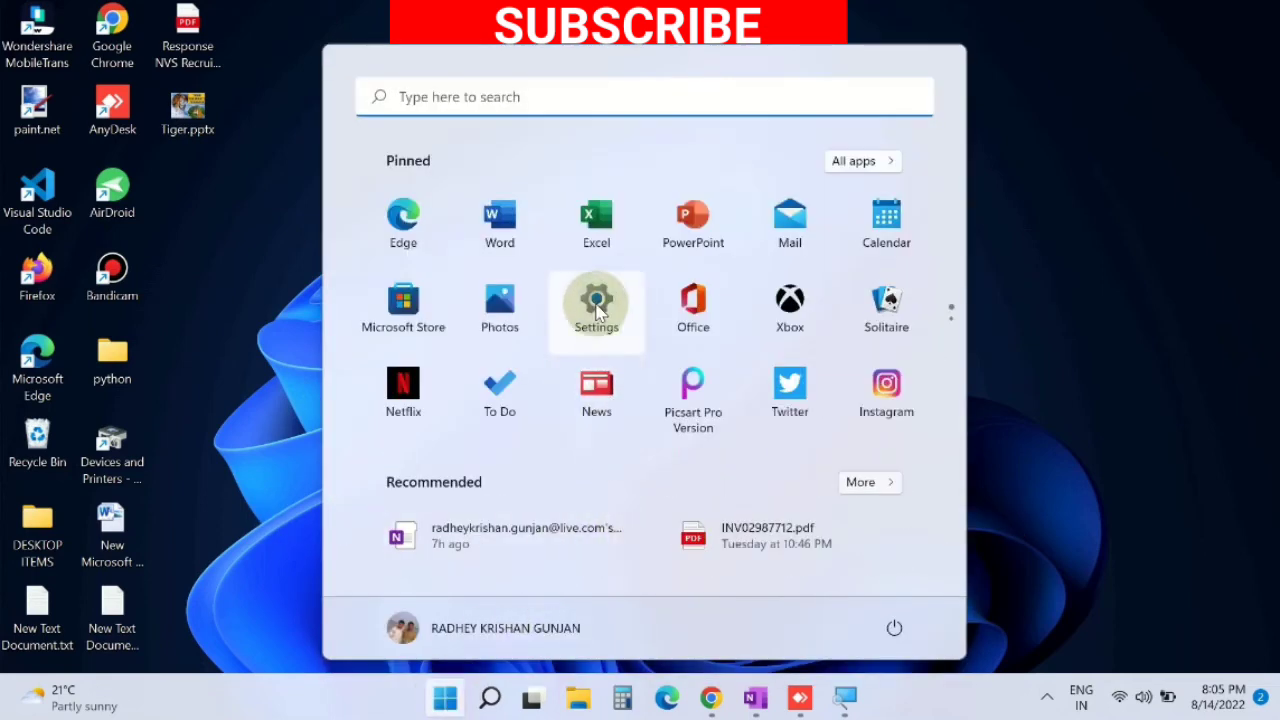
pyautogui.click(596, 304)
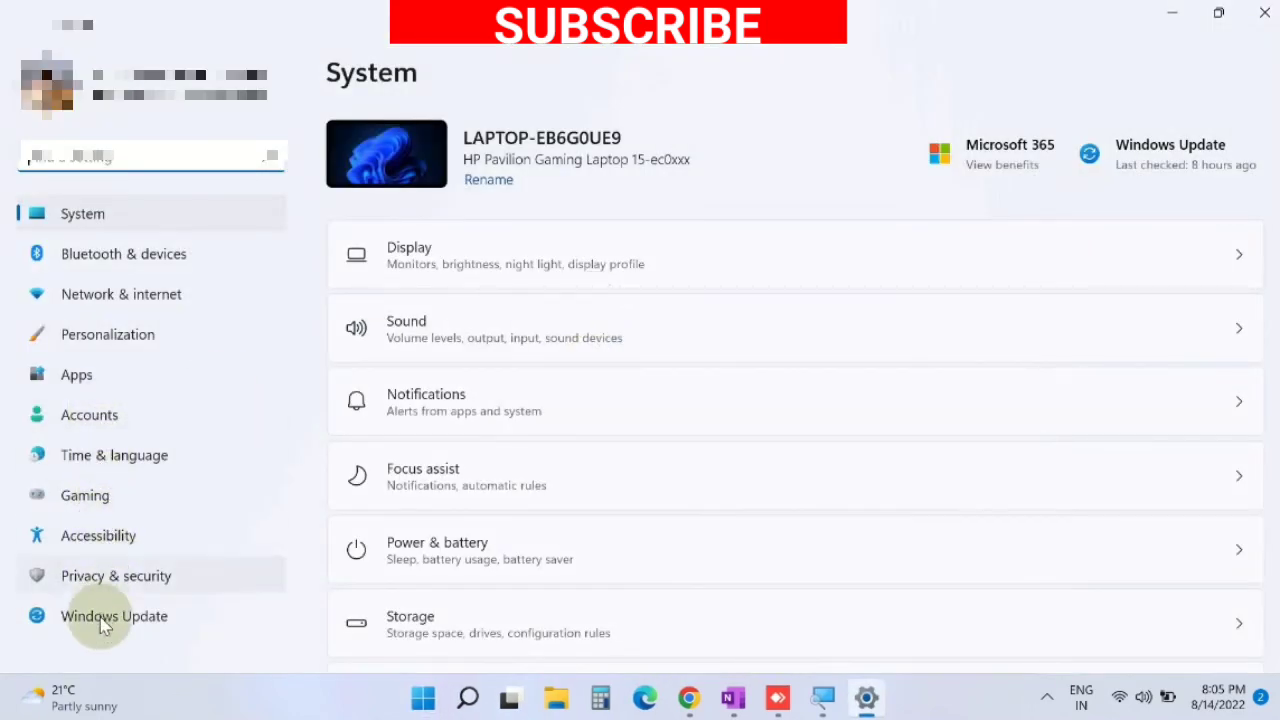
# - Go to Windows Update and start Check for updates
pyautogui.click(114, 616)
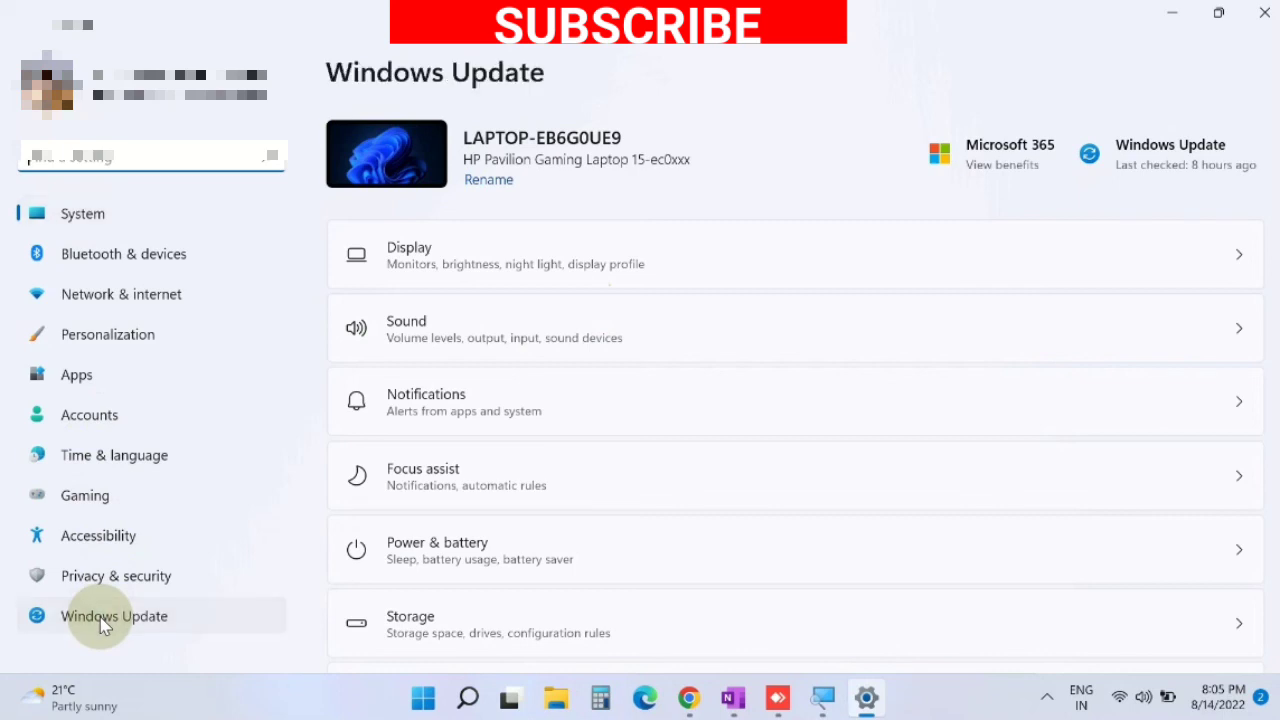
pyautogui.click(114, 616)
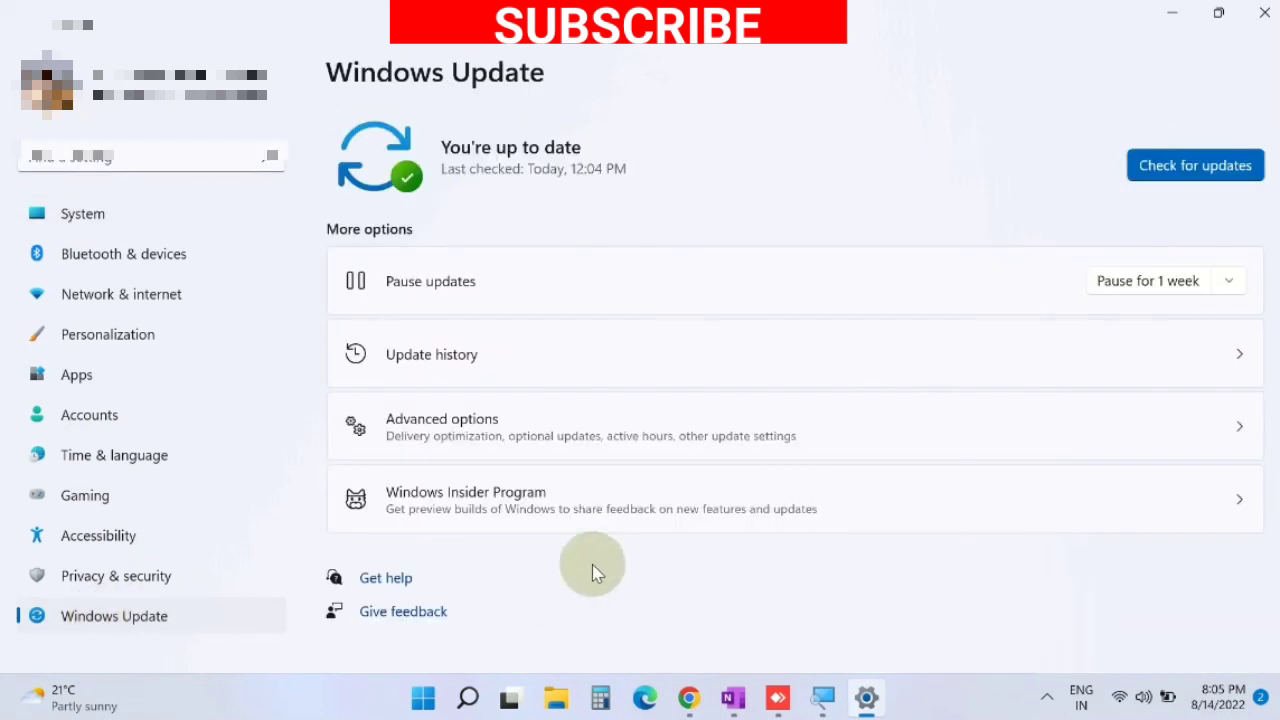
pyautogui.moveTo(700, 158)
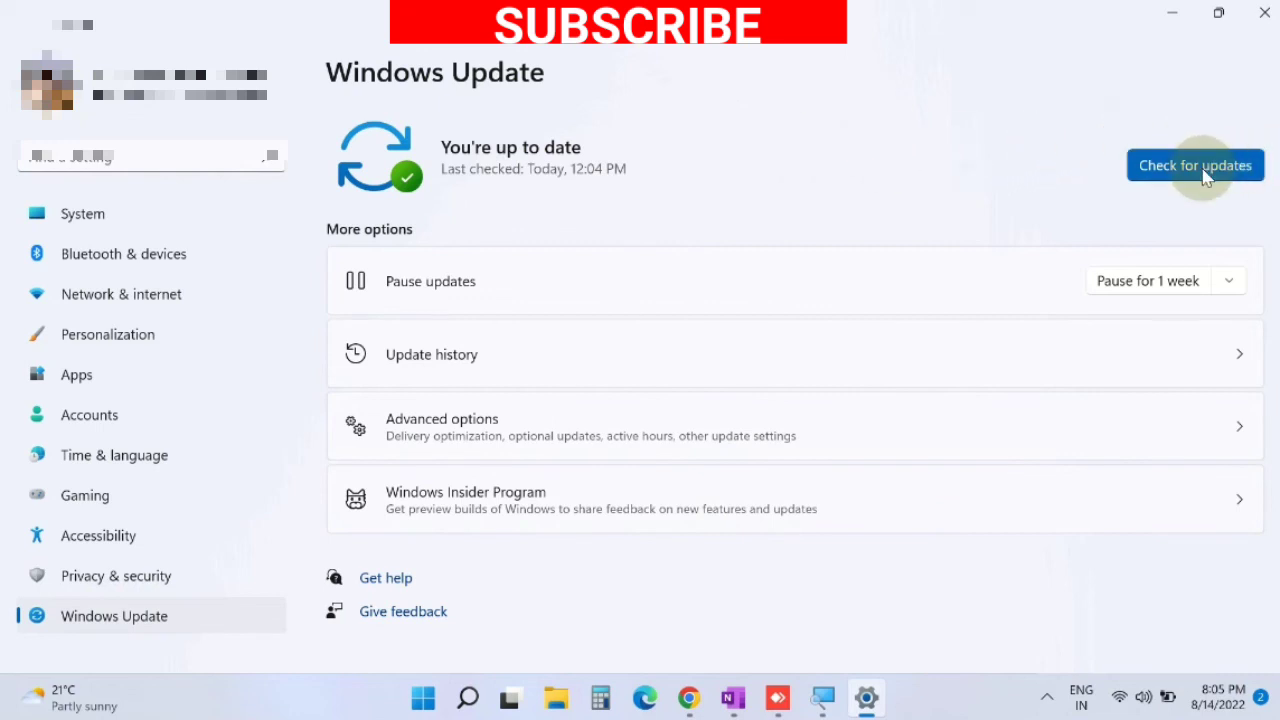
pyautogui.click(1196, 164)
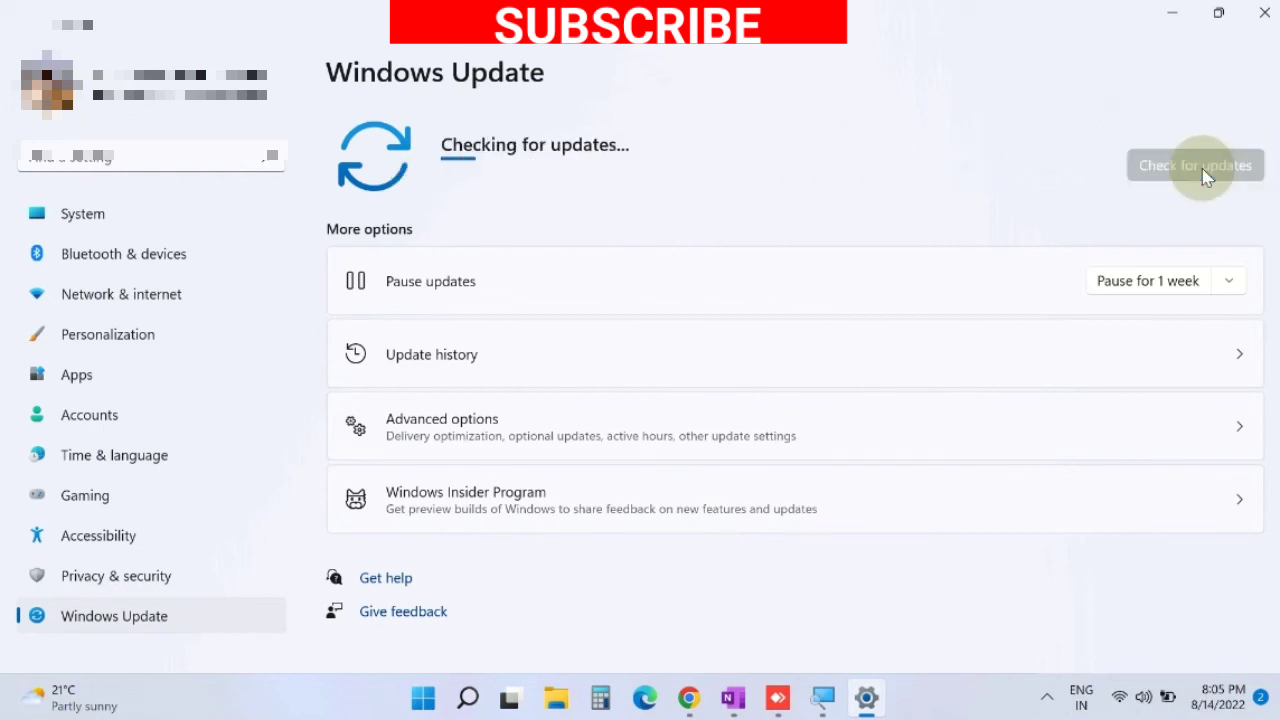
pyautogui.moveTo(1076, 204)
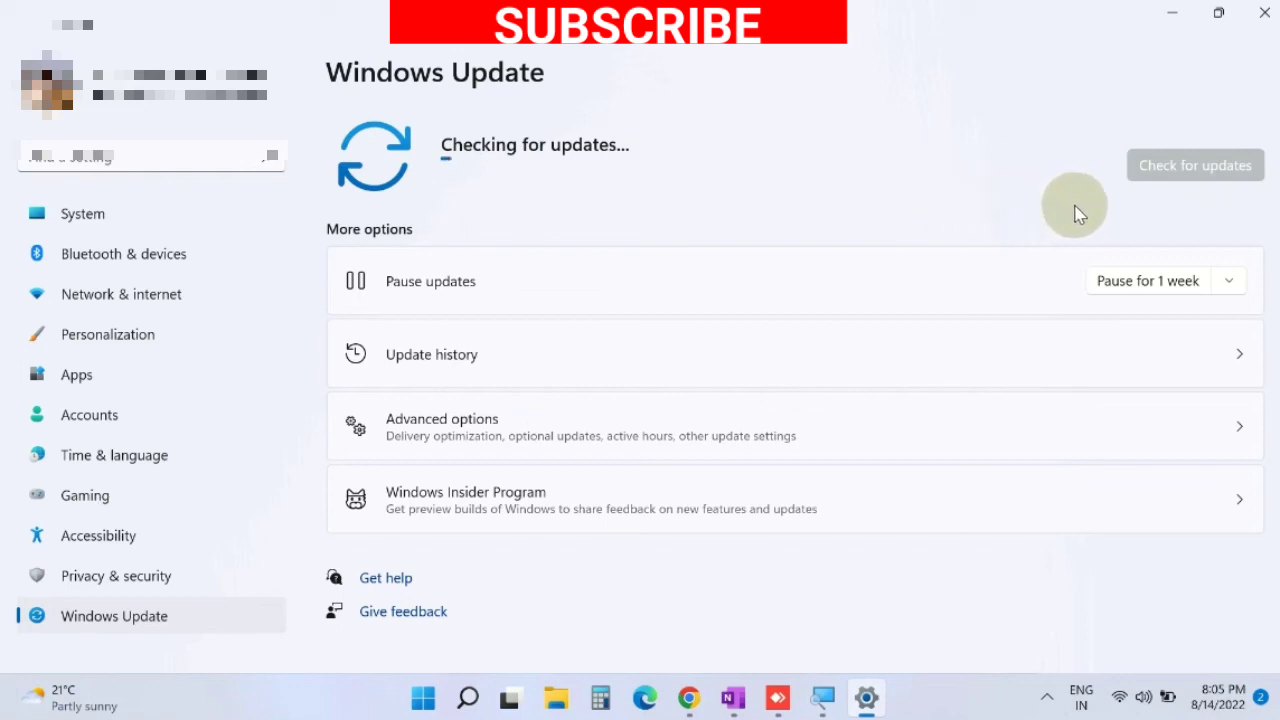
pyautogui.moveTo(900, 44)
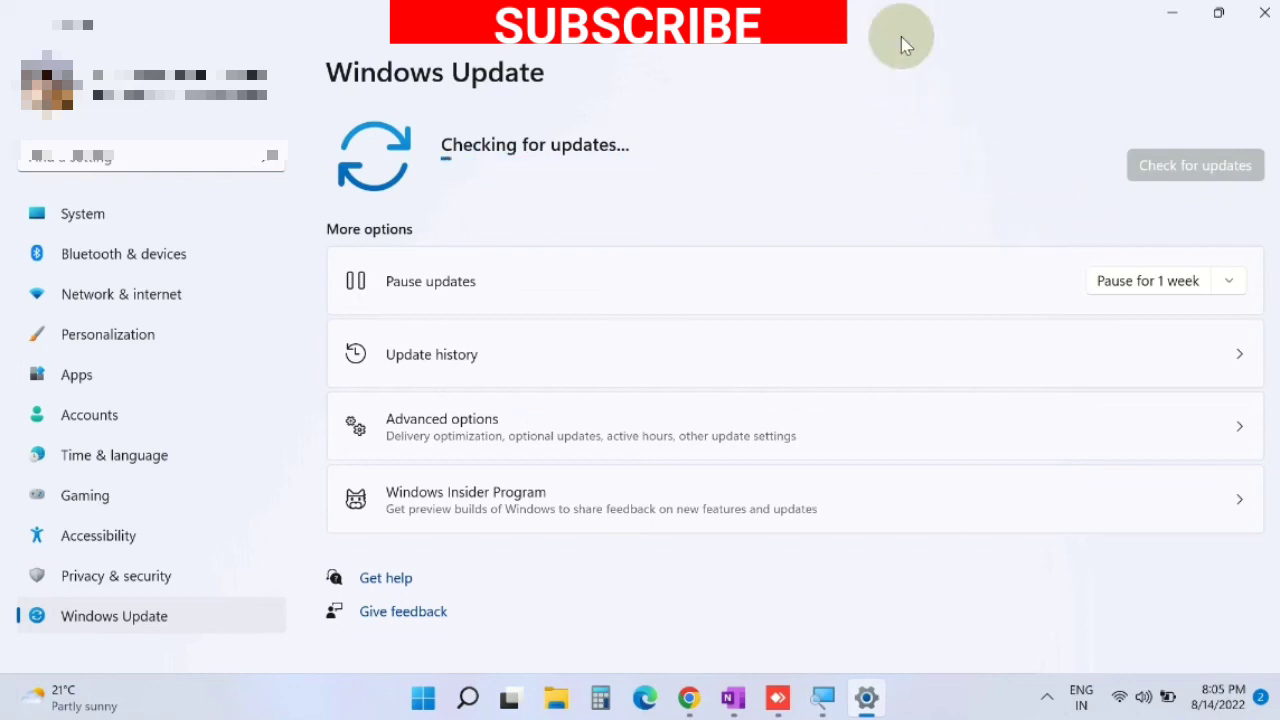